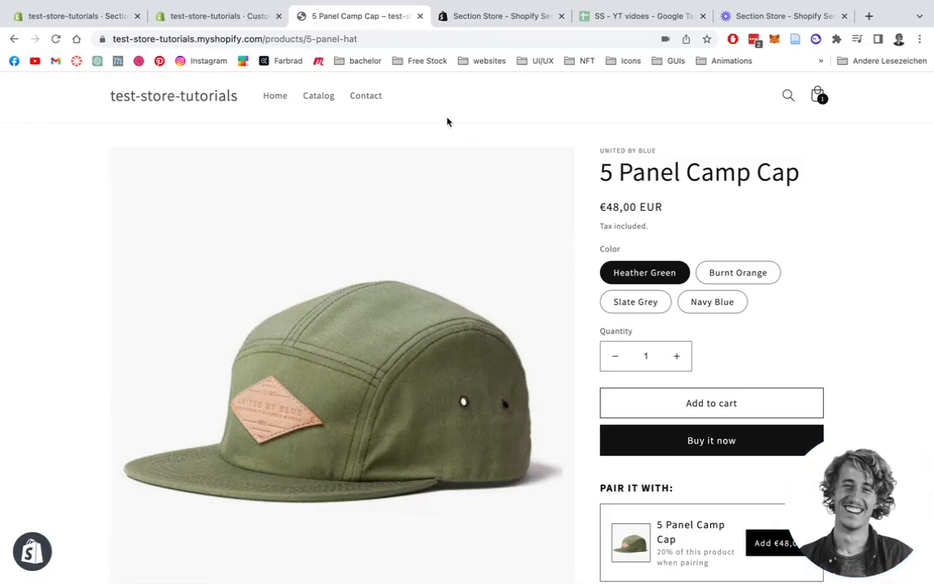
Review the Section Store app listing on the Shopify App Store
{"action": "scroll", "scroll_direction": "down", "scroll_amount": 3}
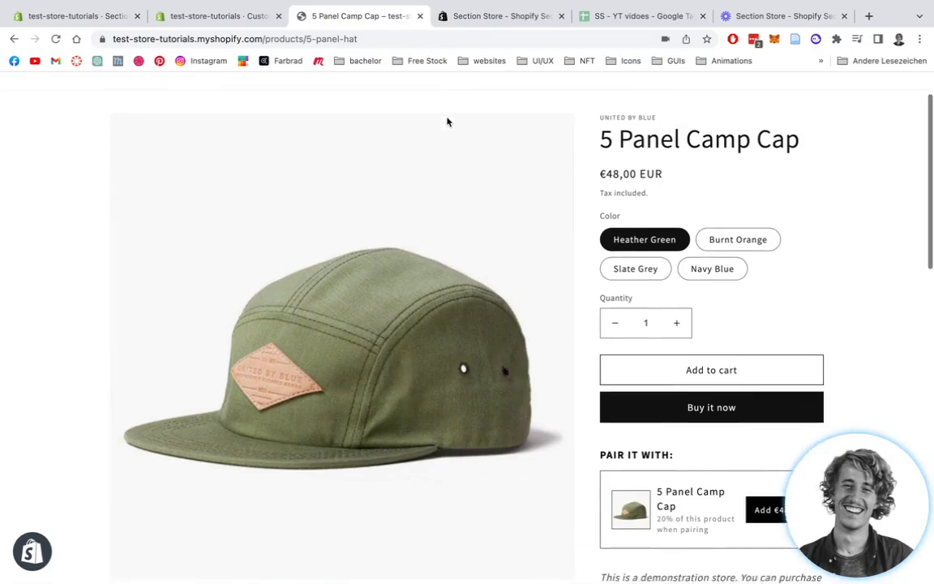
{"action": "scroll", "scroll_direction": "down", "scroll_amount": 3}
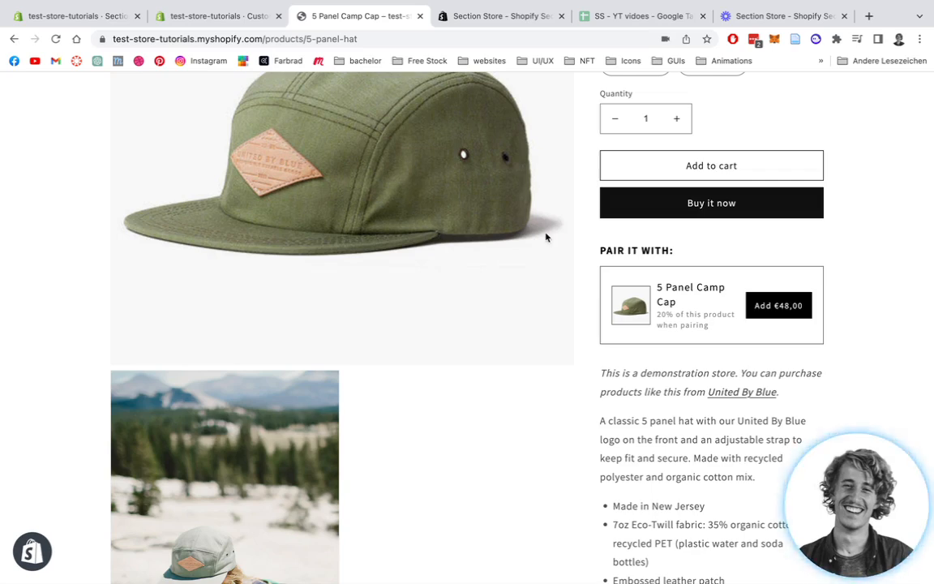
{"action": "mouse_move", "coordinate": [674, 274]}
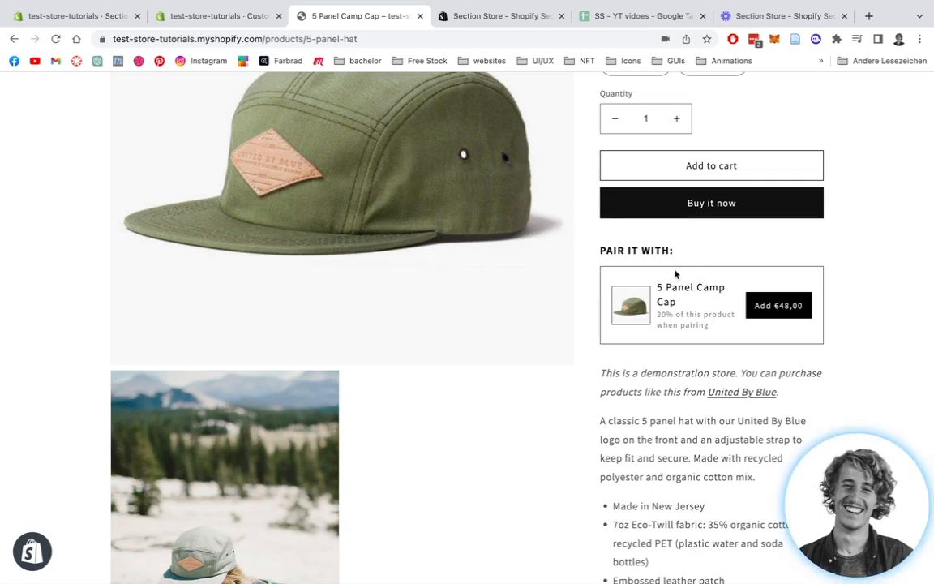
{"action": "mouse_move", "coordinate": [665, 271]}
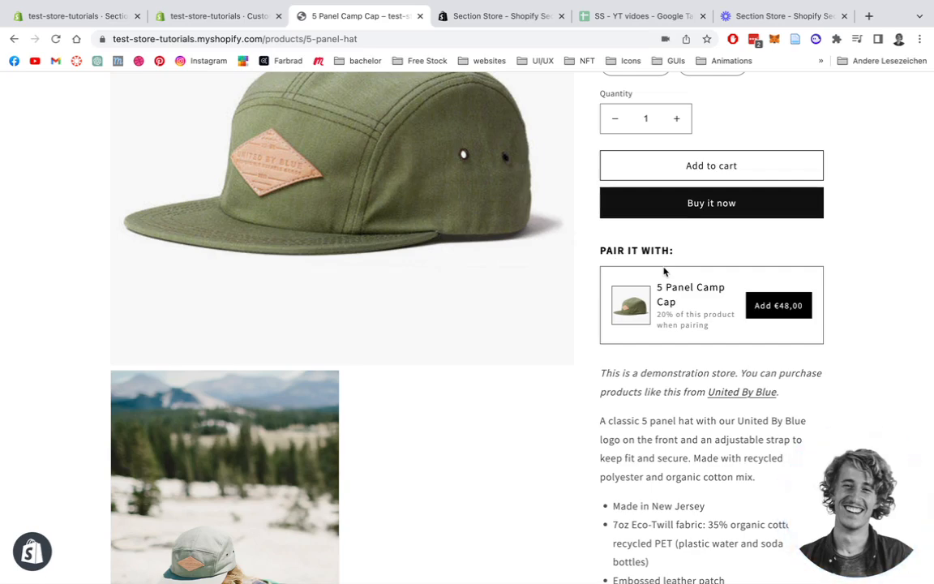
{"action": "scroll", "scroll_direction": "down", "scroll_amount": 3}
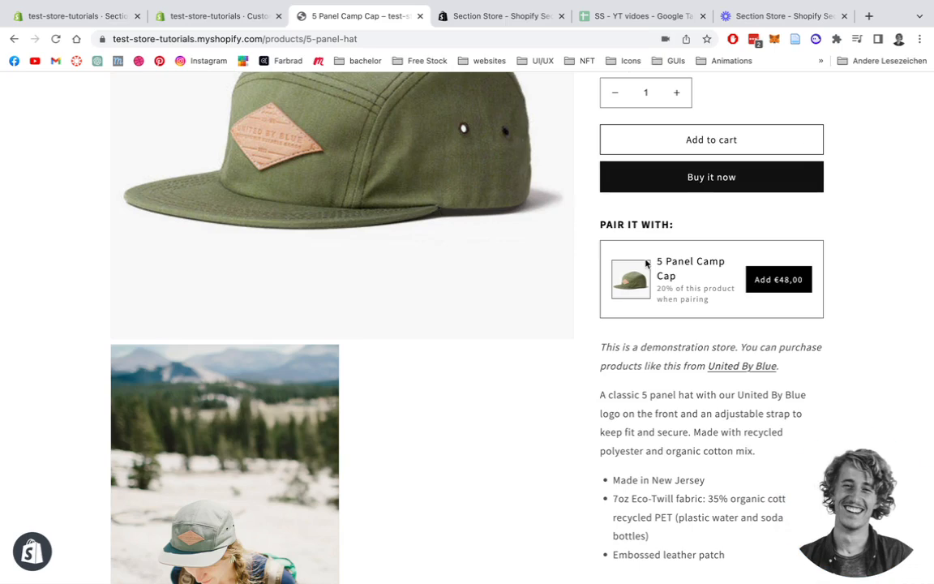
{"action": "mouse_move", "coordinate": [637, 261]}
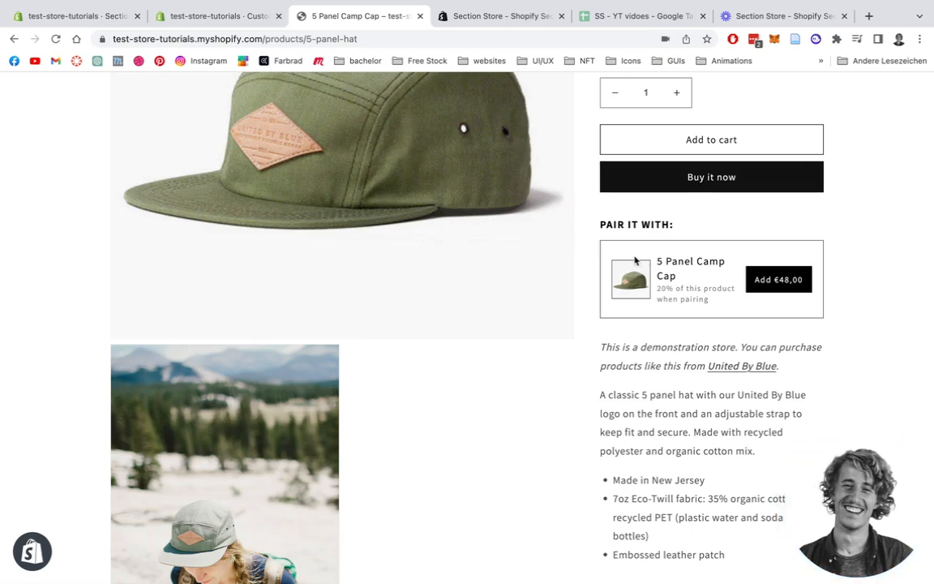
{"action": "mouse_move", "coordinate": [714, 302]}
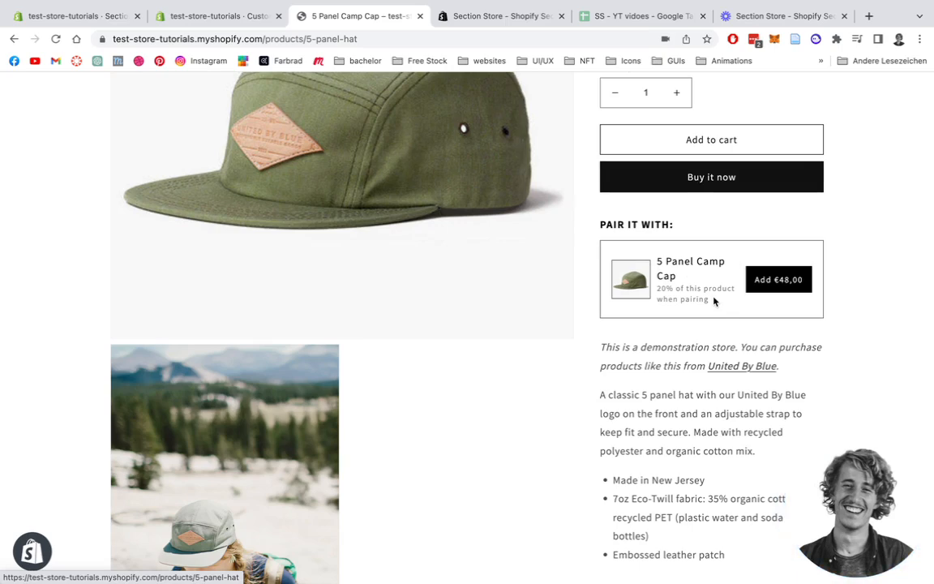
{"action": "mouse_move", "coordinate": [673, 279]}
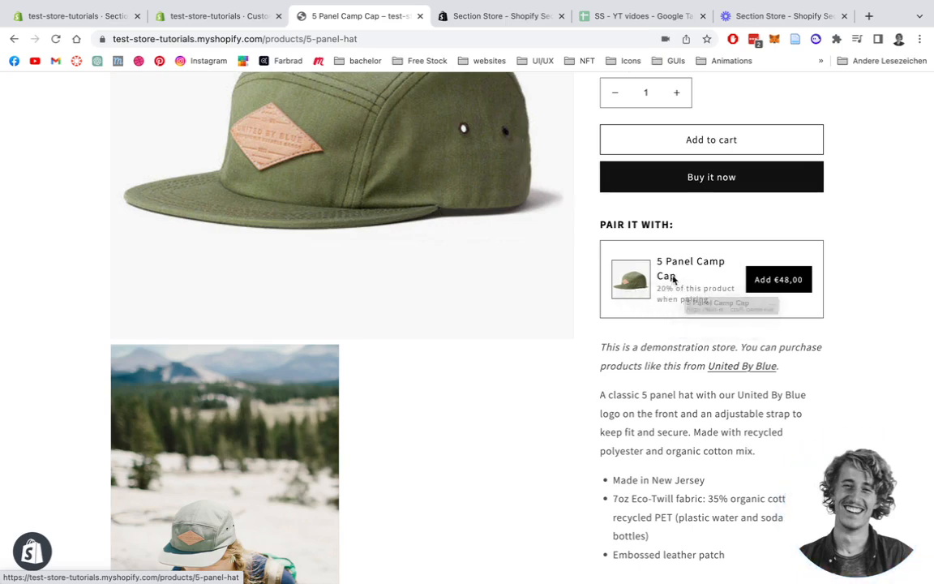
{"action": "mouse_move", "coordinate": [370, 190]}
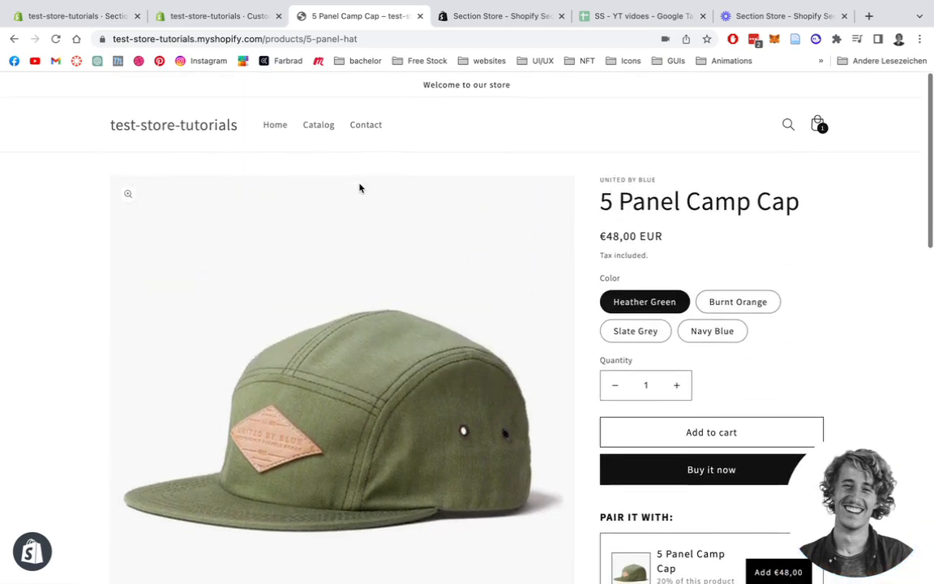
{"action": "left_click", "coordinate": [496, 16]}
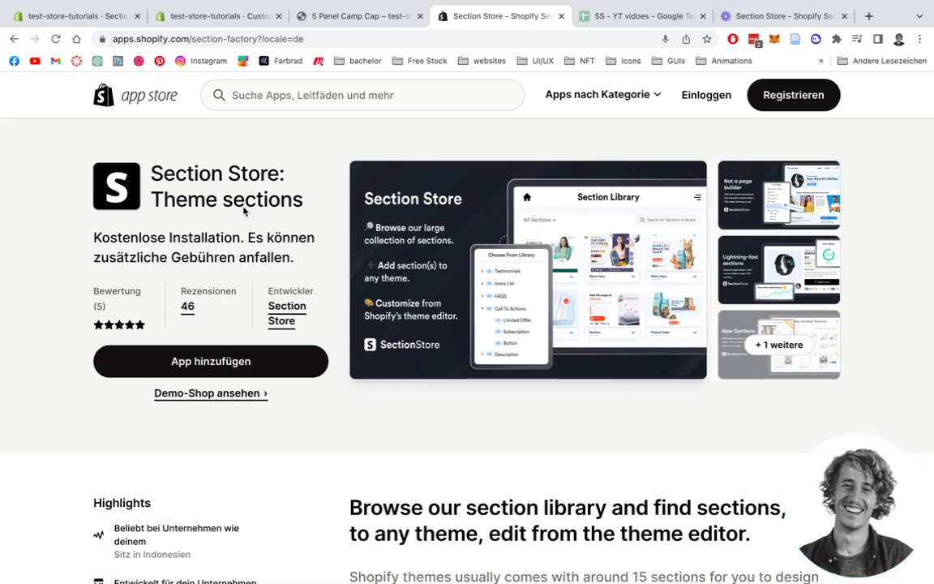
{"action": "scroll", "scroll_direction": "down", "scroll_amount": 3}
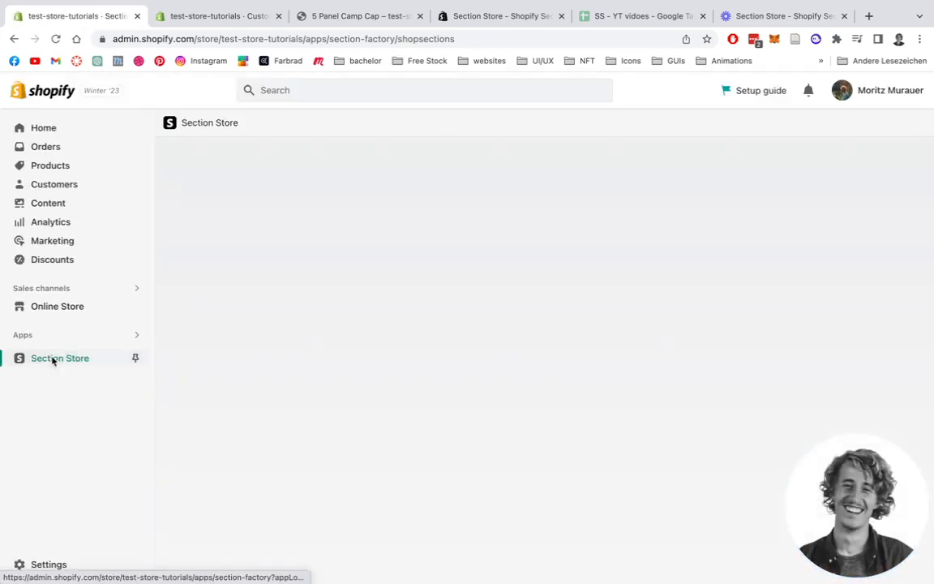
Search the Section Store catalogue for 'upsell' and view Upsell & cross sell #02 details
{"action": "left_click", "coordinate": [58, 359]}
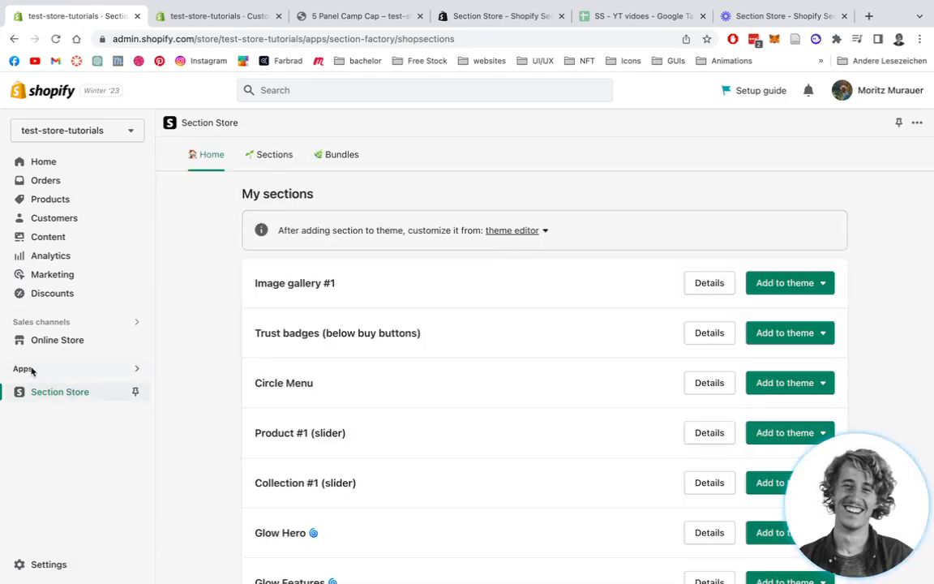
{"action": "mouse_move", "coordinate": [59, 393]}
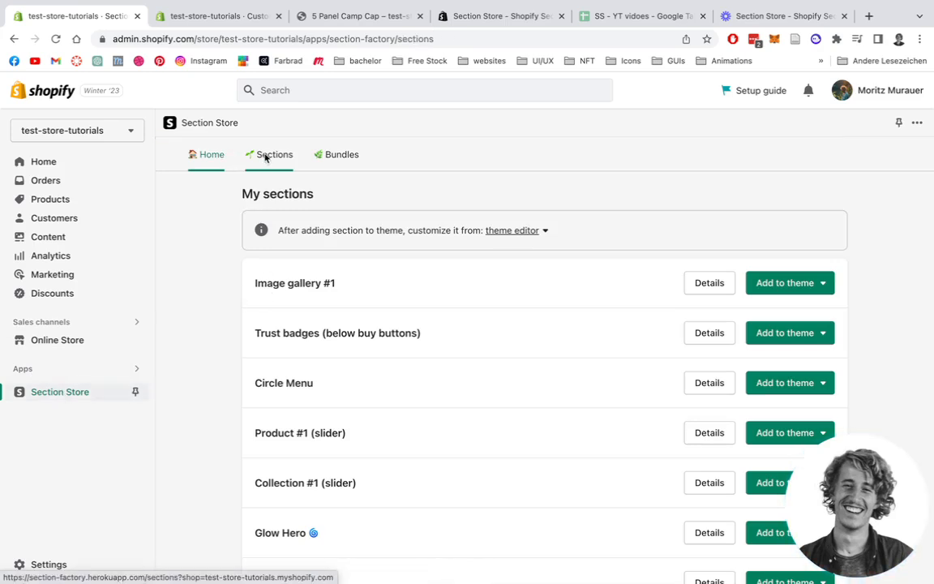
{"action": "left_click", "coordinate": [274, 154]}
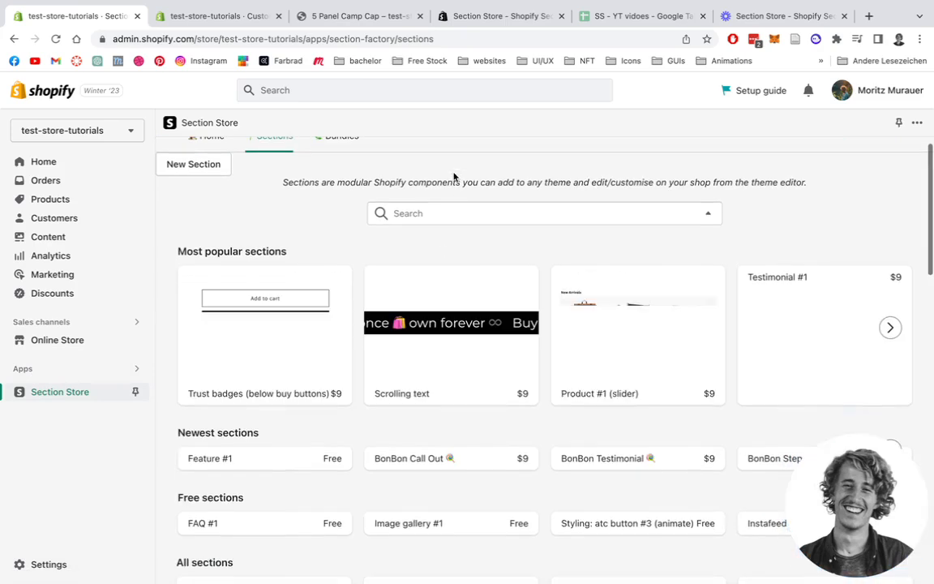
{"action": "left_click", "coordinate": [543, 214]}
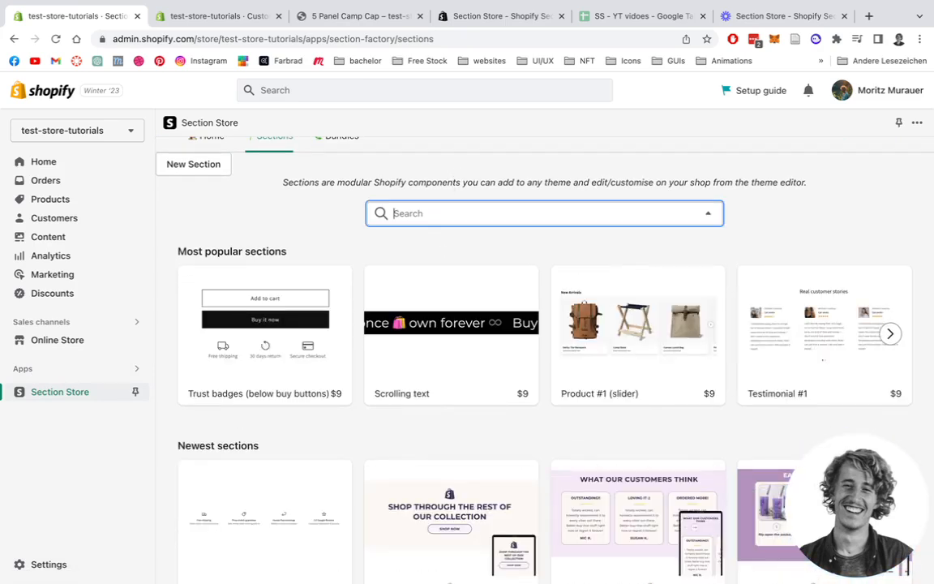
{"action": "type", "text": "upsell"}
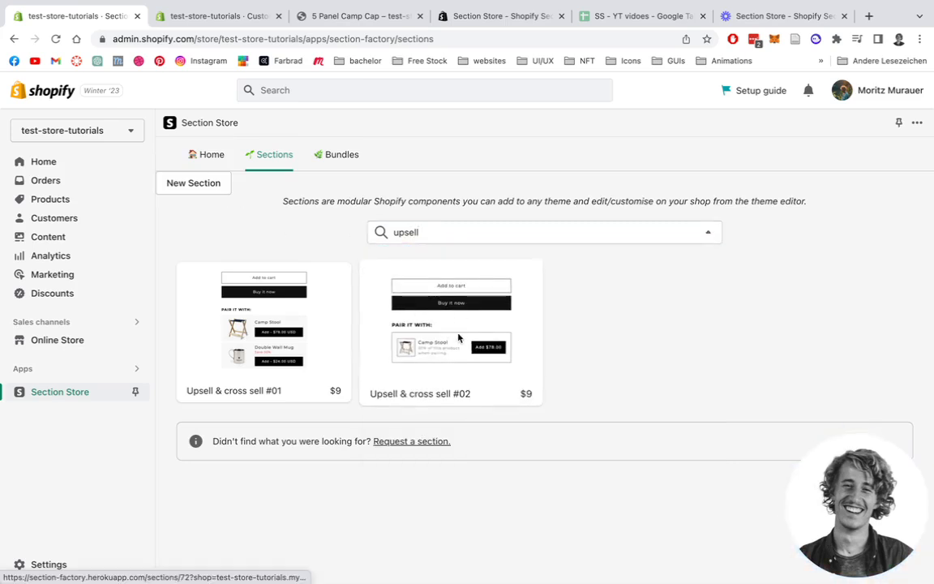
{"action": "left_click", "coordinate": [451, 333]}
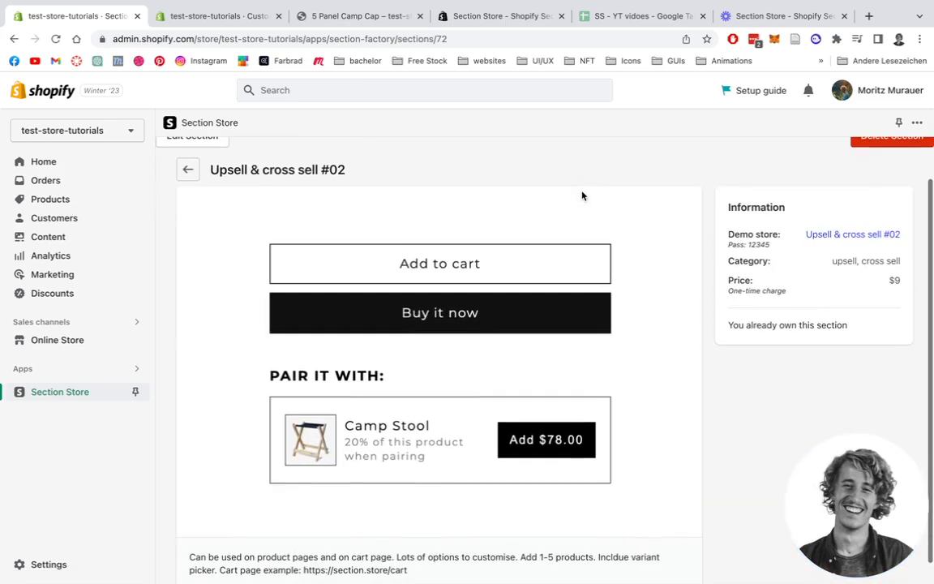
{"action": "scroll", "scroll_direction": "down", "scroll_amount": 3}
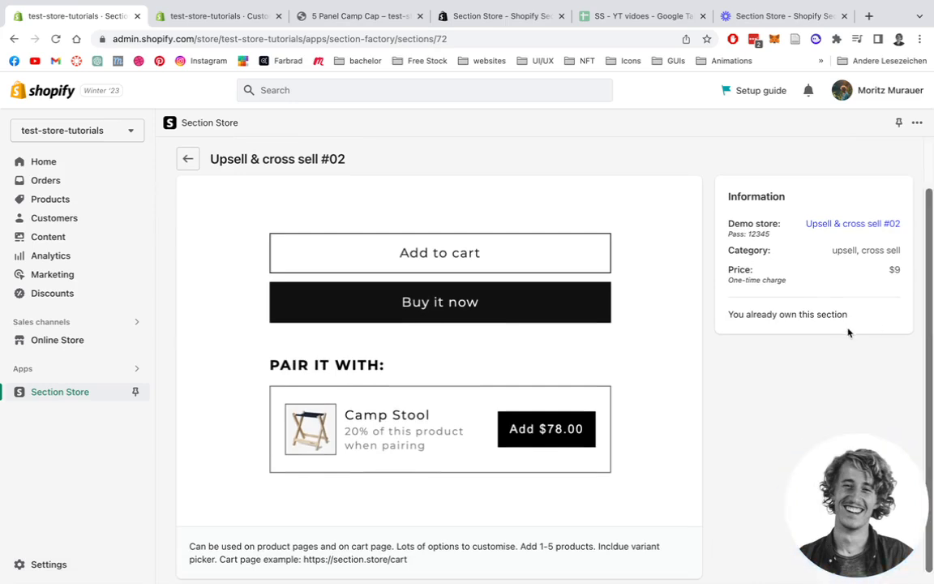
{"action": "mouse_move", "coordinate": [825, 304]}
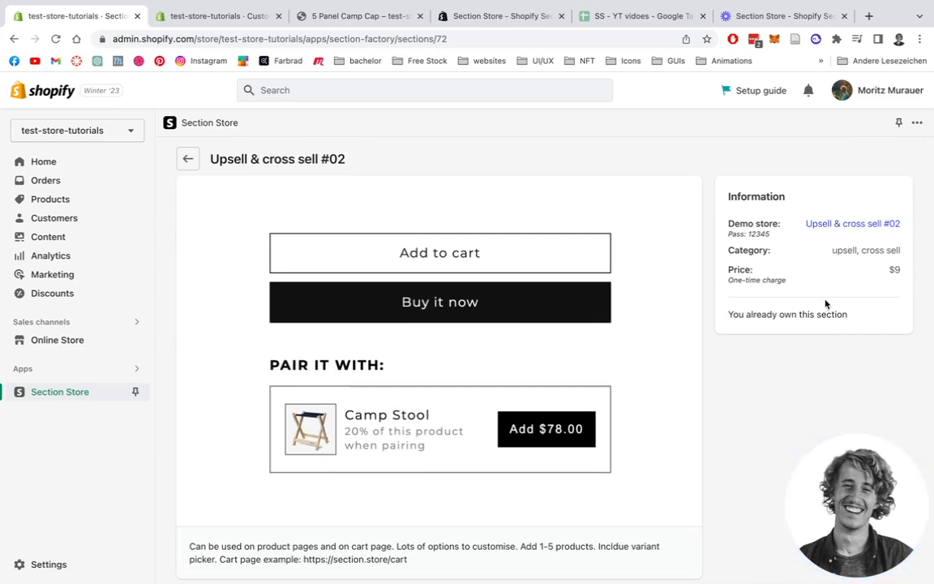
{"action": "mouse_move", "coordinate": [637, 293]}
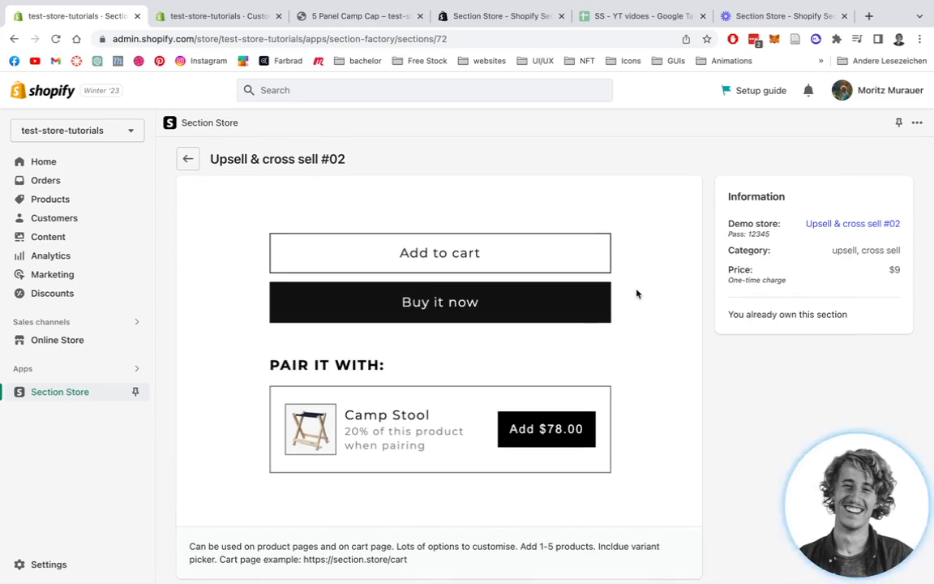
{"action": "mouse_move", "coordinate": [530, 253]}
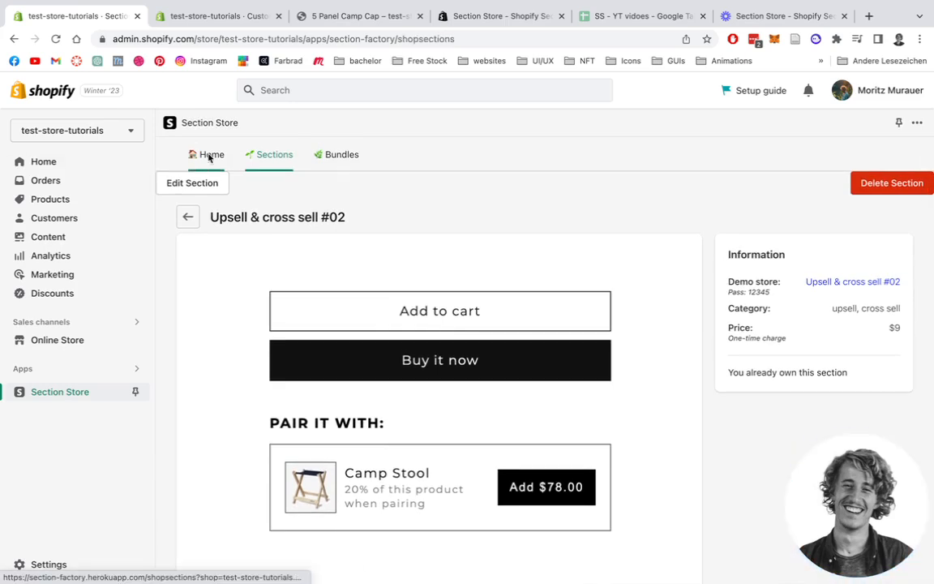
From My sections on Home, start adding Upsell & cross sell #02 to a theme
{"action": "left_click", "coordinate": [211, 154]}
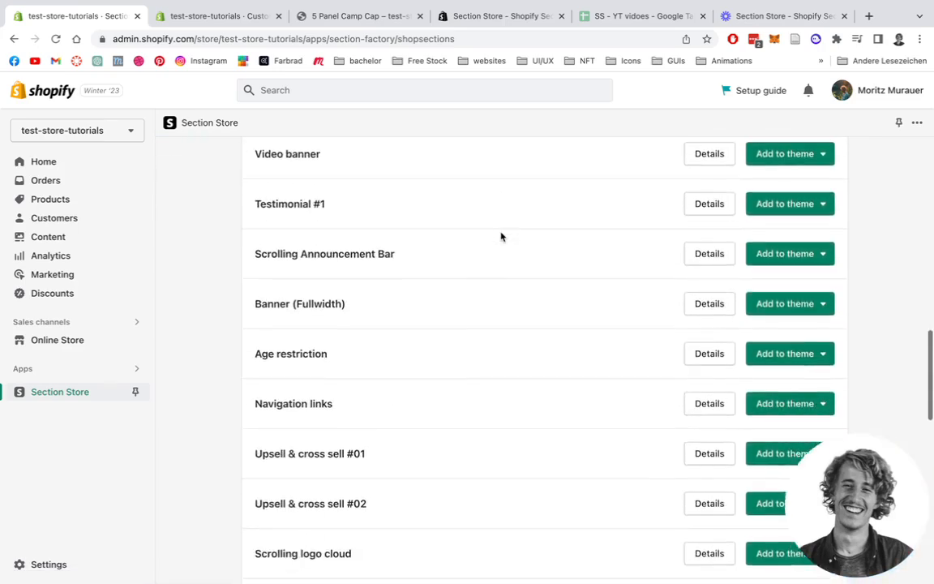
{"action": "scroll", "scroll_direction": "down", "scroll_amount": 3}
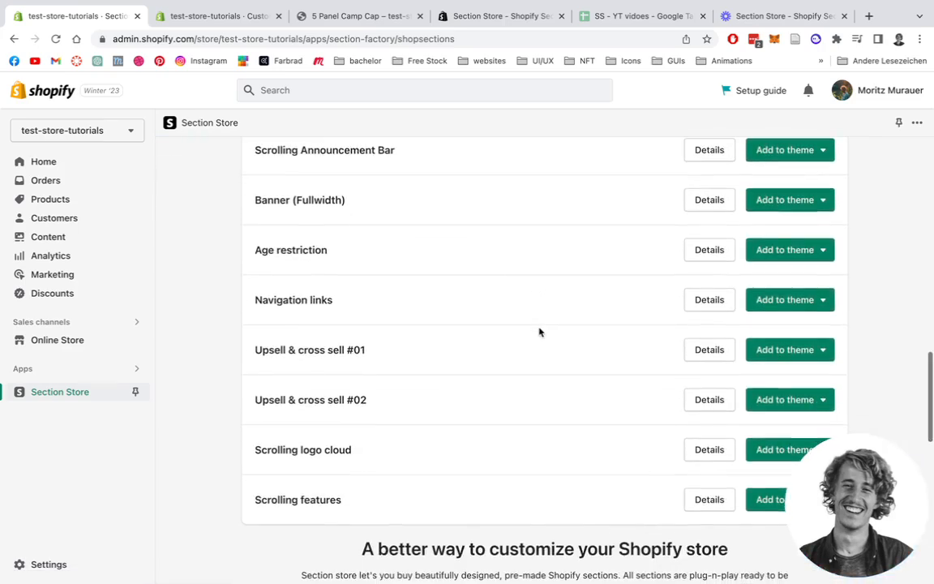
{"action": "scroll", "scroll_direction": "down", "scroll_amount": 3}
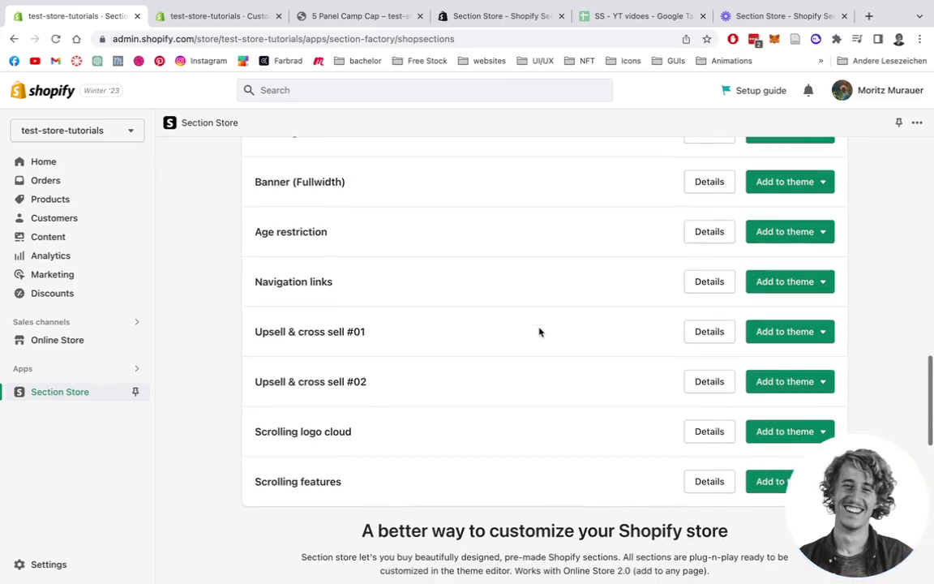
{"action": "mouse_move", "coordinate": [754, 381]}
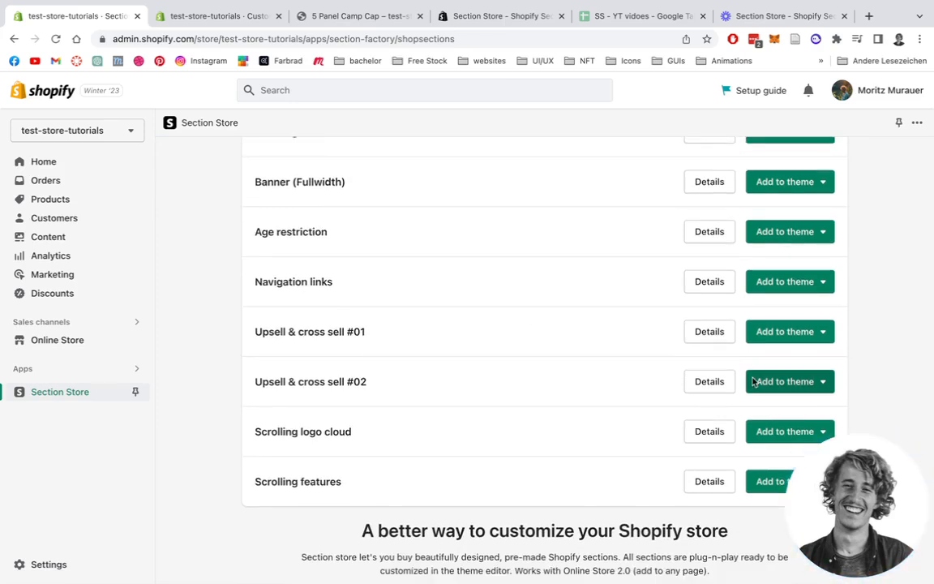
{"action": "left_click", "coordinate": [827, 381]}
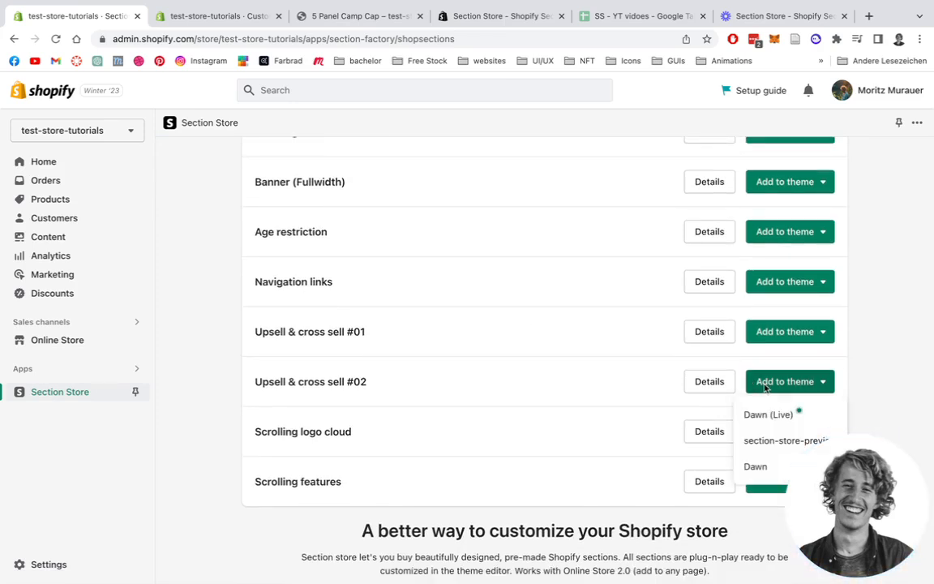
{"action": "mouse_move", "coordinate": [298, 389]}
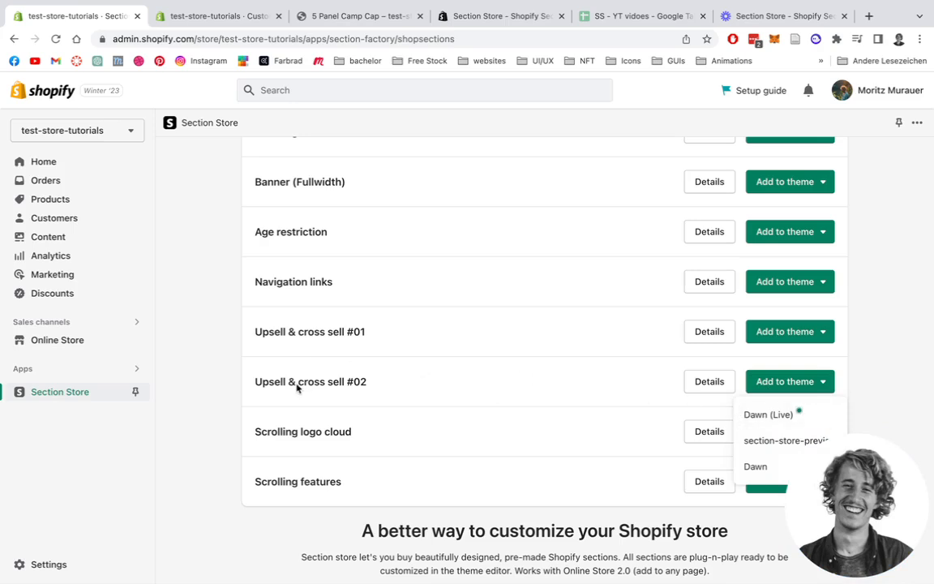
{"action": "mouse_move", "coordinate": [783, 420]}
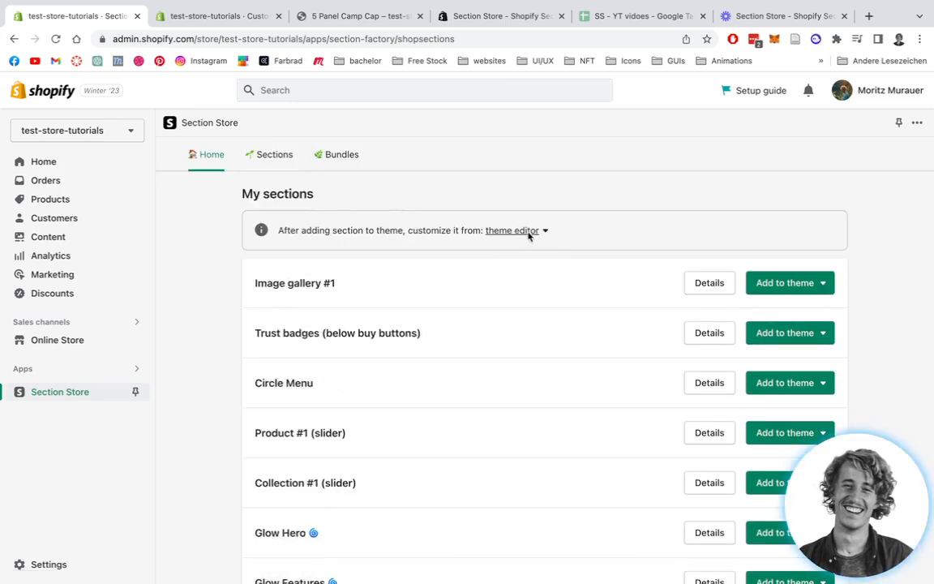
{"action": "mouse_move", "coordinate": [455, 175]}
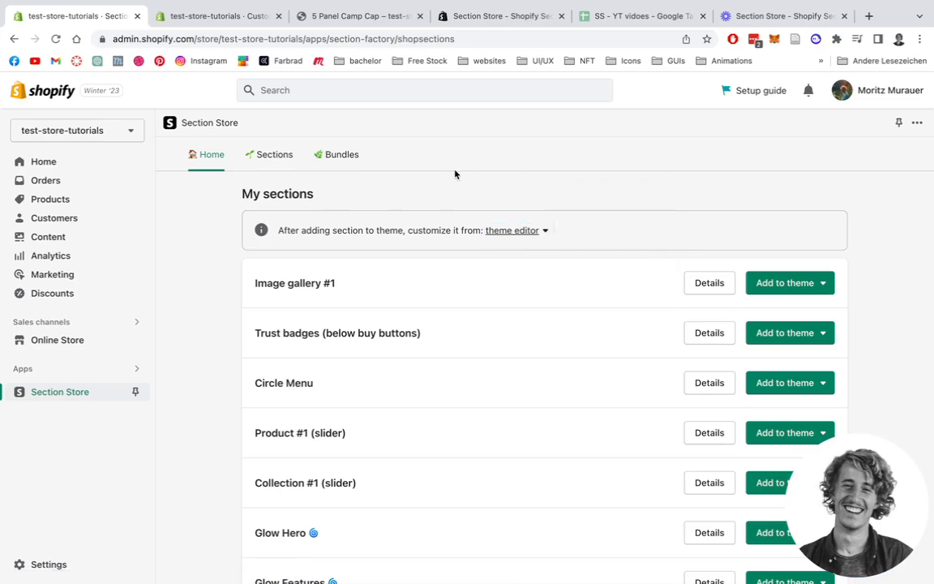
Delete SS - Upsell 02 from the Default product template and save
{"action": "left_click", "coordinate": [219, 16]}
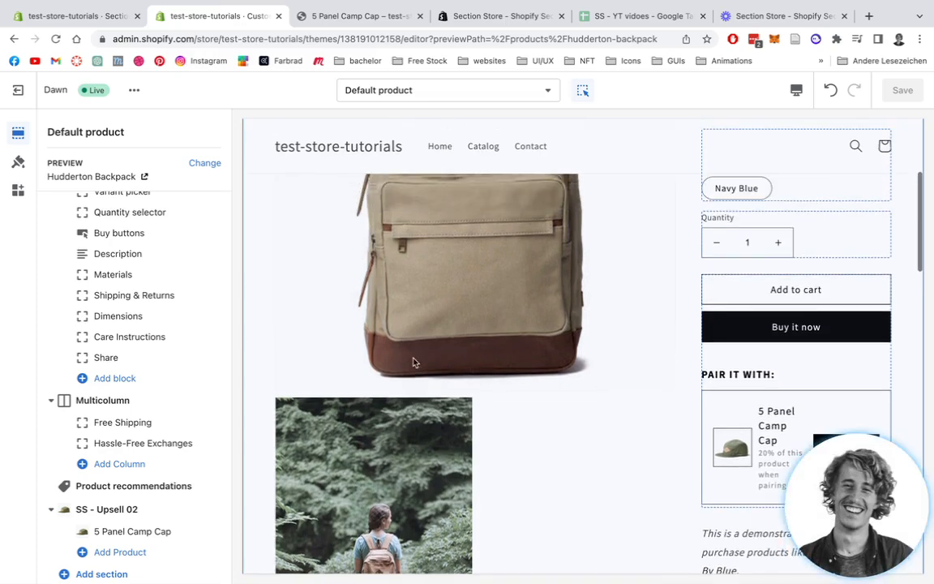
{"action": "left_click", "coordinate": [120, 233]}
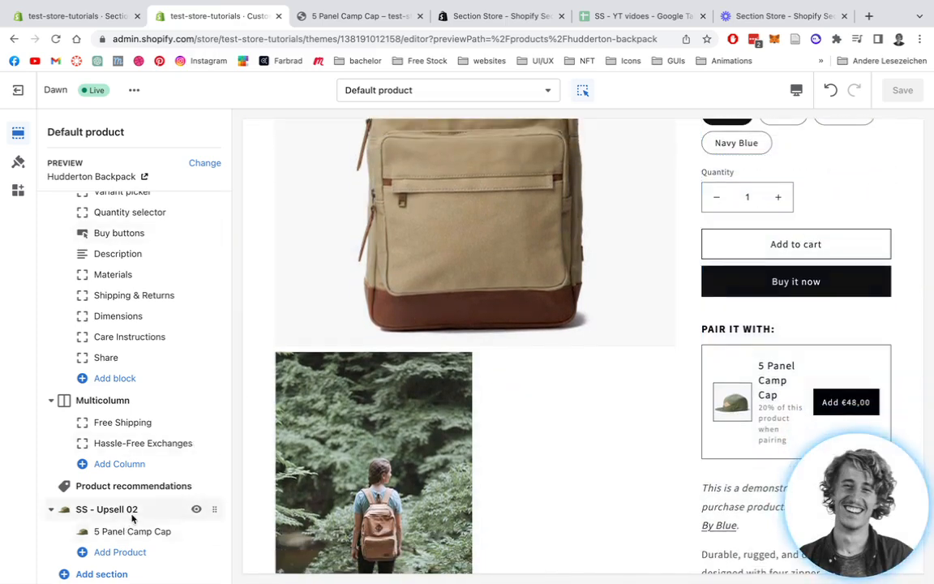
{"action": "left_click", "coordinate": [106, 509]}
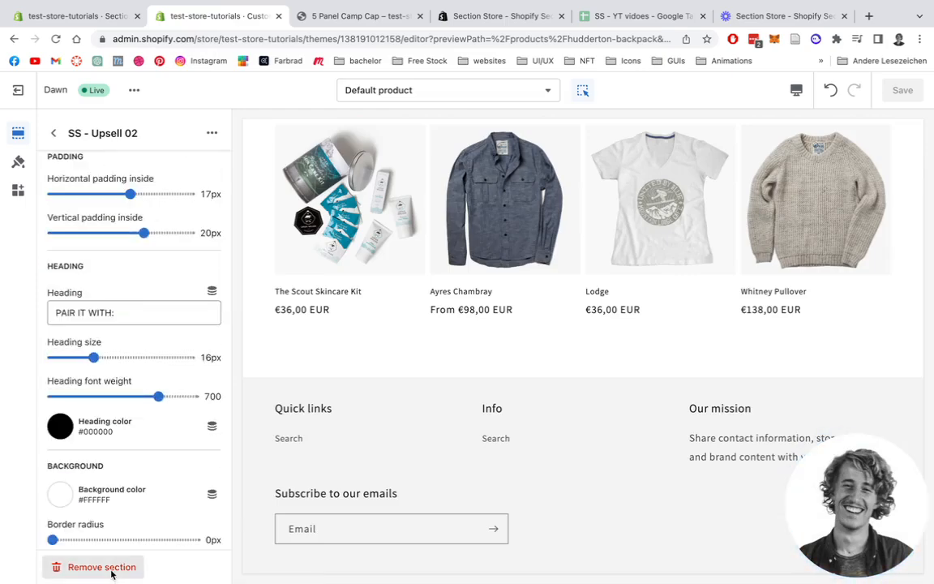
{"action": "left_click", "coordinate": [95, 568]}
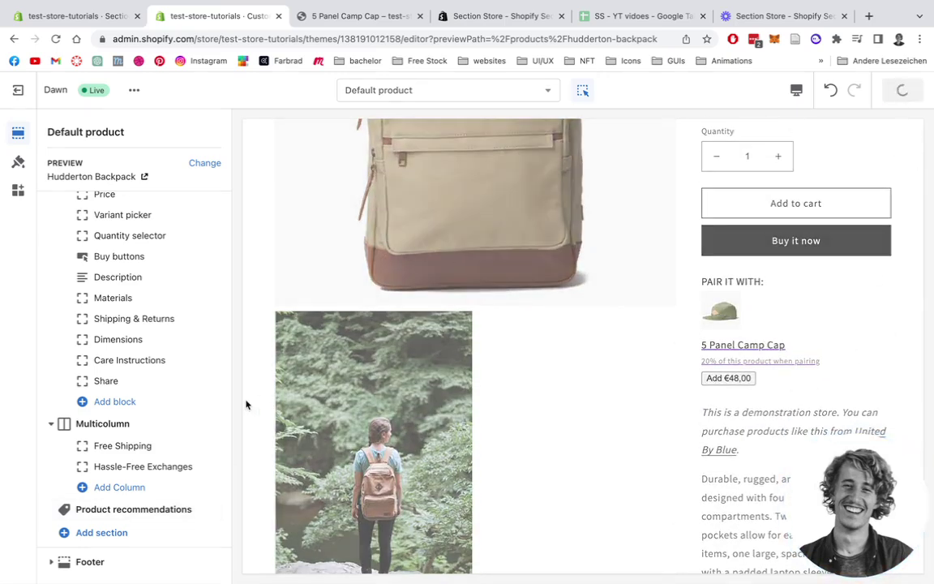
{"action": "left_click", "coordinate": [120, 256]}
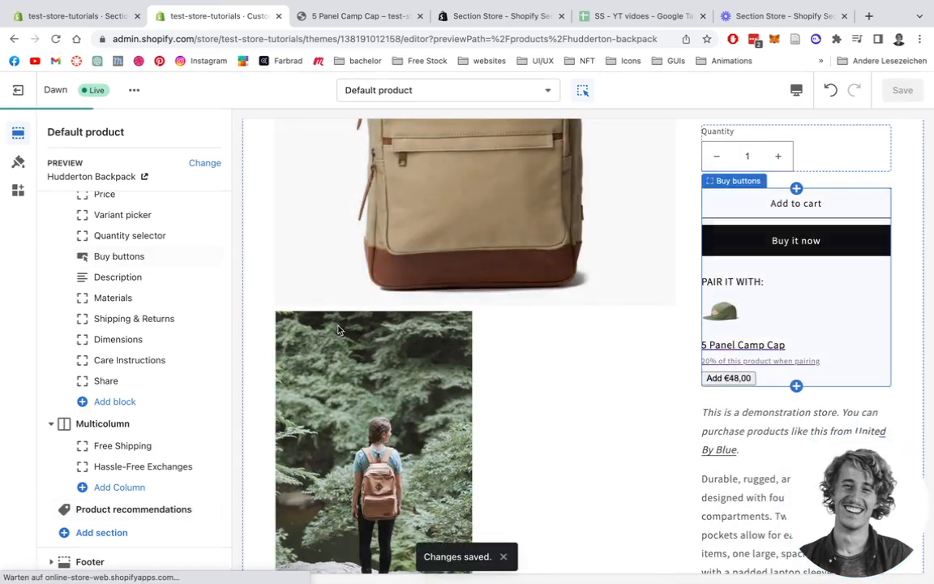
{"action": "mouse_move", "coordinate": [301, 151]}
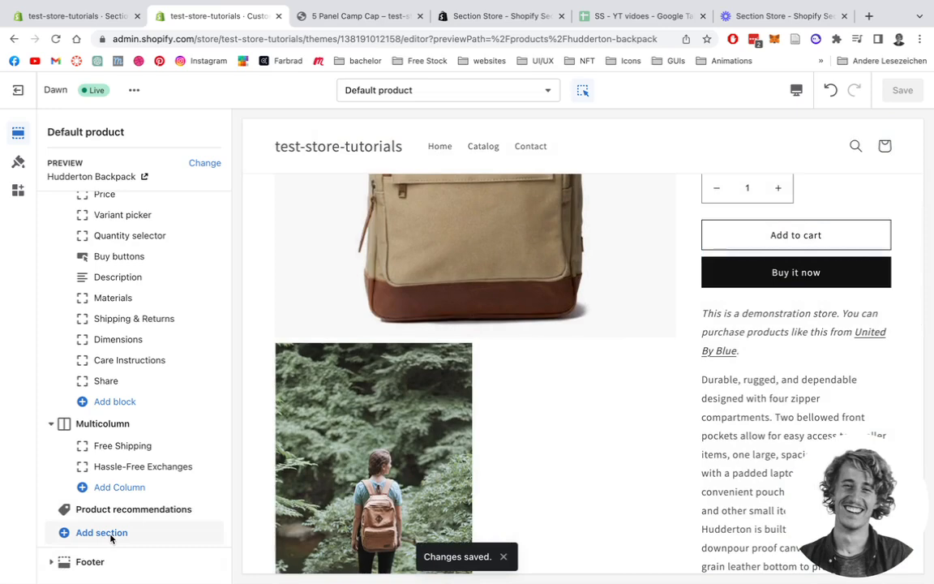
Add an SS - Upsell 02 section and set its Product block to Cydney Plaid
{"action": "scroll", "scroll_direction": "down", "scroll_amount": 3}
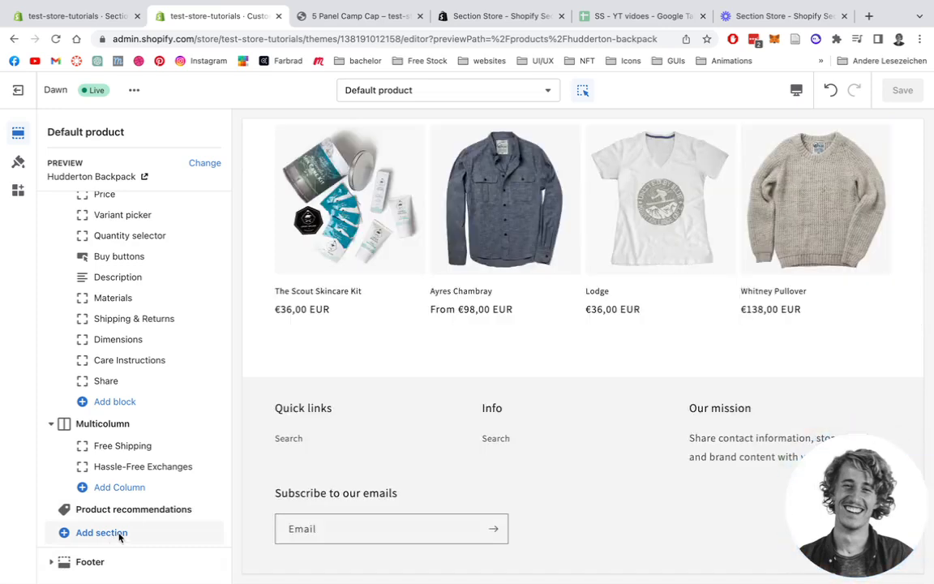
{"action": "left_click", "coordinate": [101, 532]}
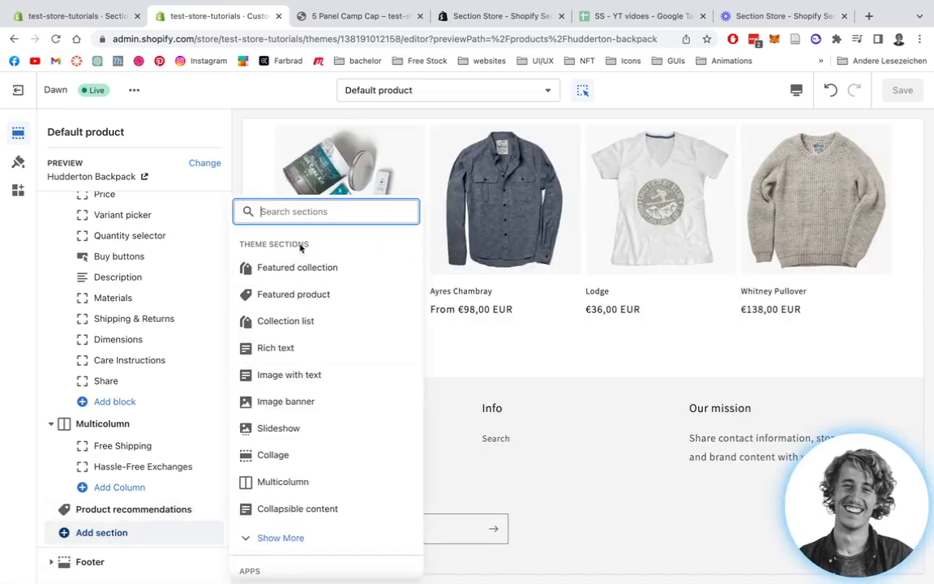
{"action": "type", "text": "ss up"}
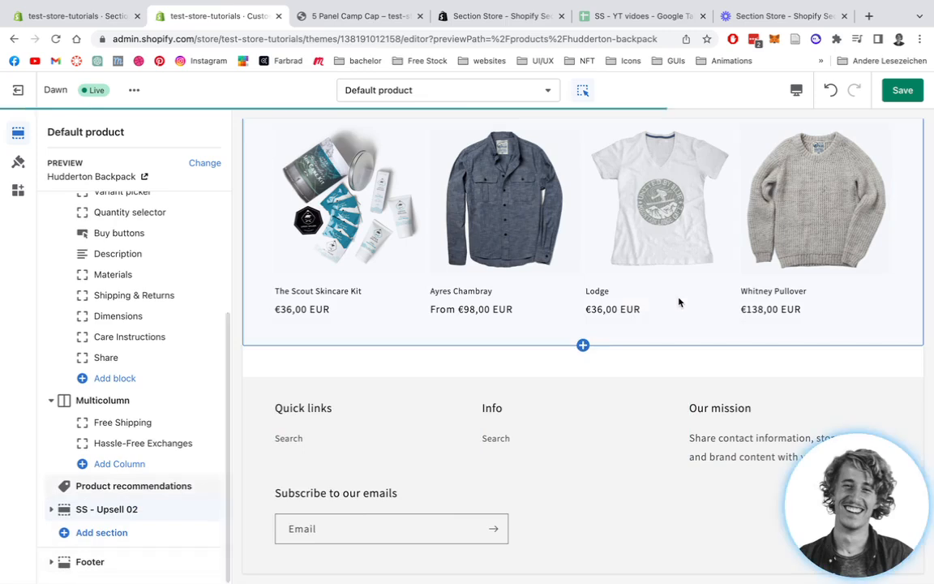
{"action": "left_click", "coordinate": [50, 509]}
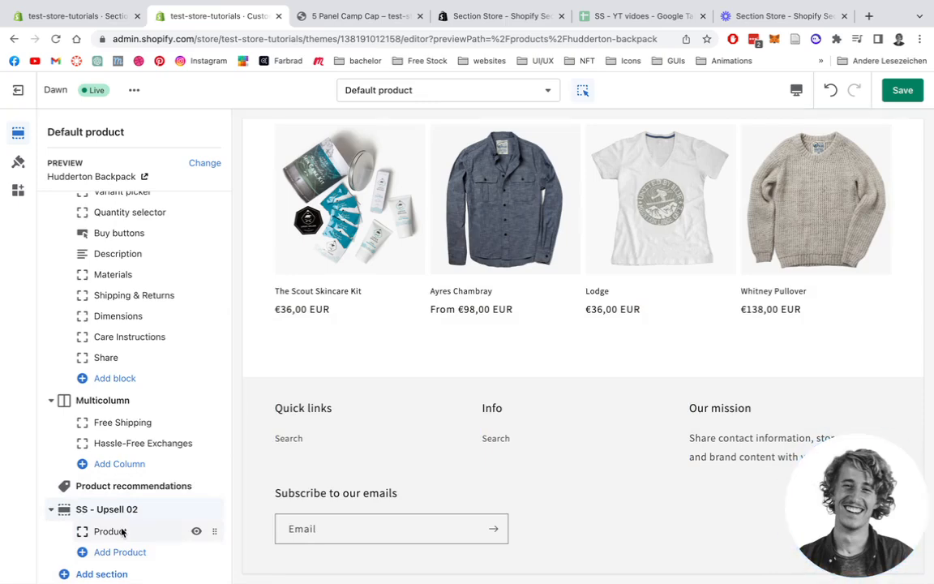
{"action": "left_click", "coordinate": [110, 532]}
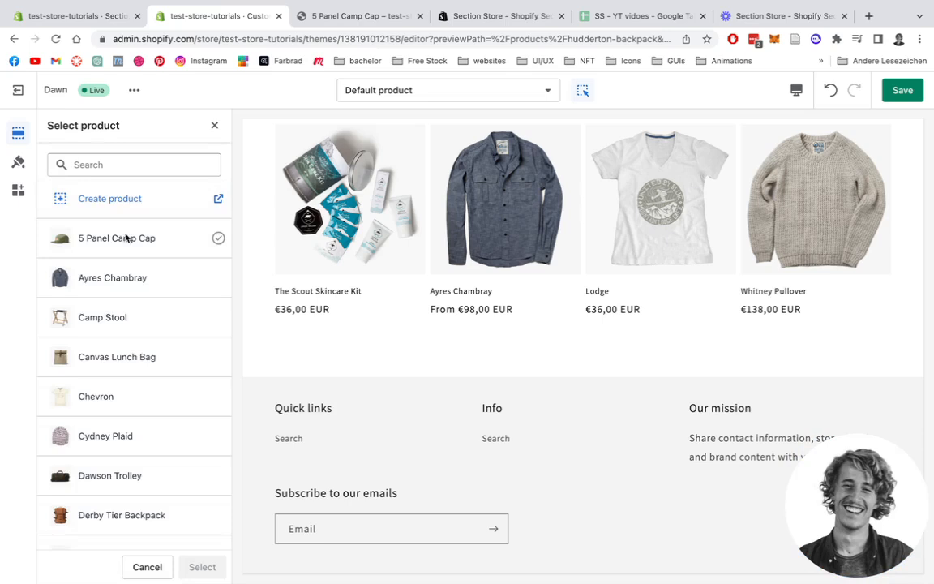
{"action": "left_click", "coordinate": [104, 434]}
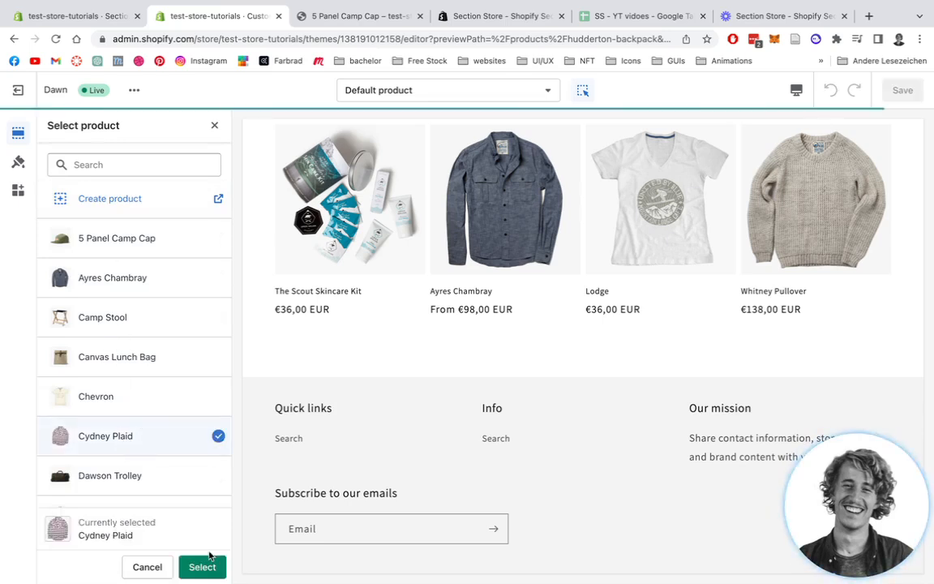
{"action": "left_click", "coordinate": [201, 568]}
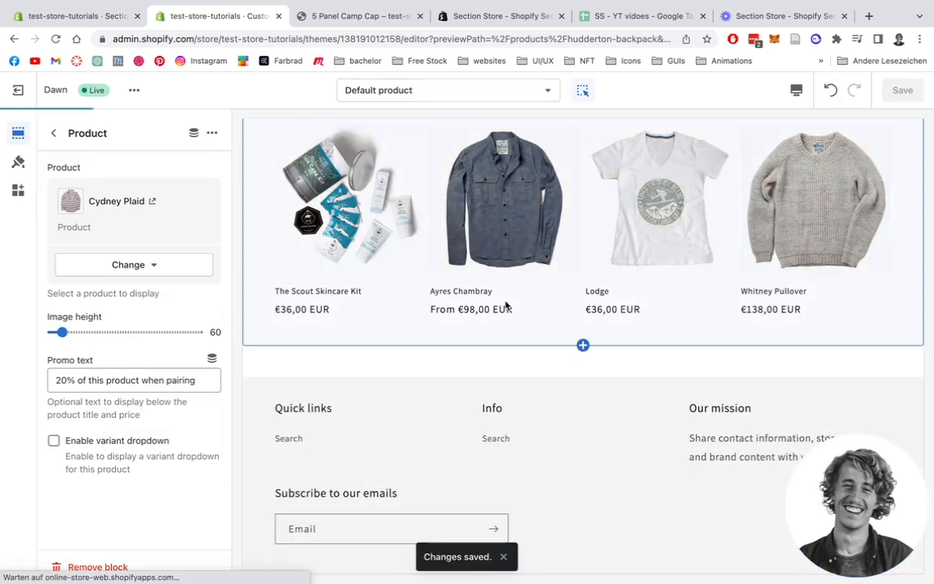
Set the promo text to 30% off and the product image height to 80
{"action": "scroll", "scroll_direction": "down", "scroll_amount": 3}
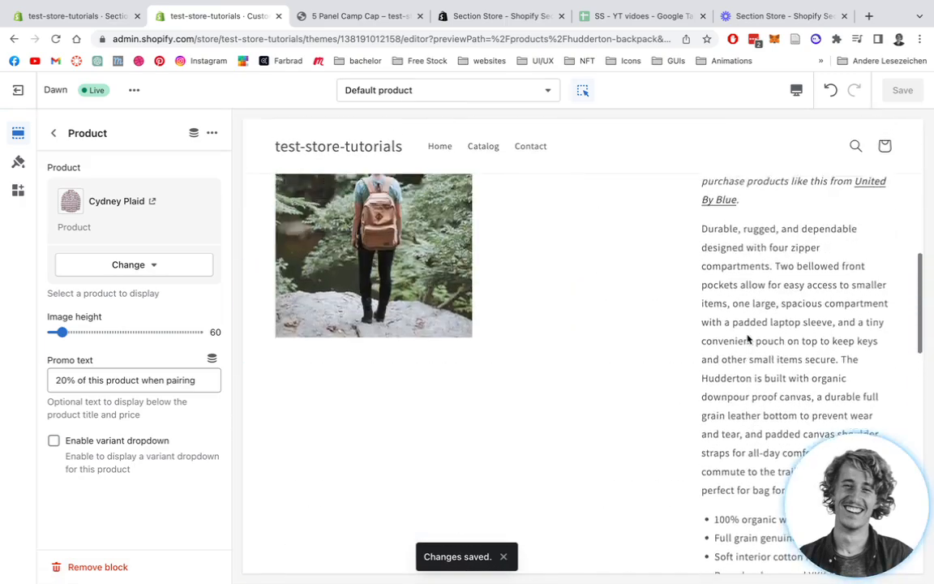
{"action": "scroll", "scroll_direction": "down", "scroll_amount": 3}
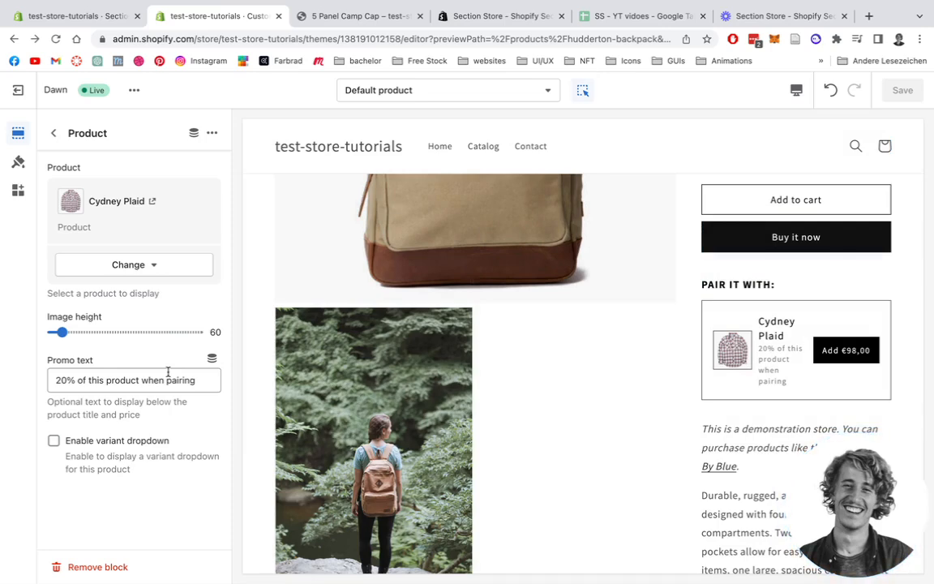
{"action": "left_click", "coordinate": [794, 218]}
{"action": "type", "text": "3"}
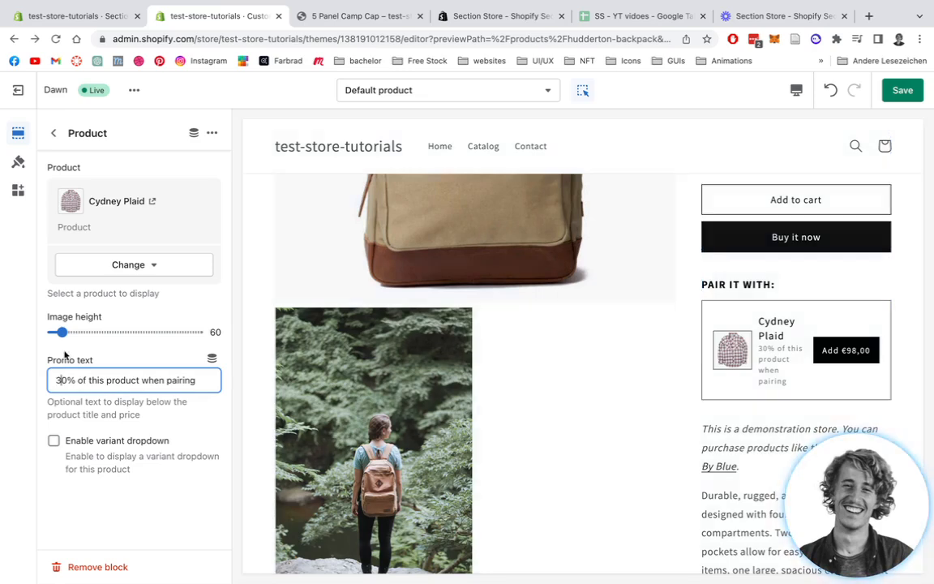
{"action": "left_click_drag", "start_coordinate": [58, 331], "coordinate": [78, 331]}
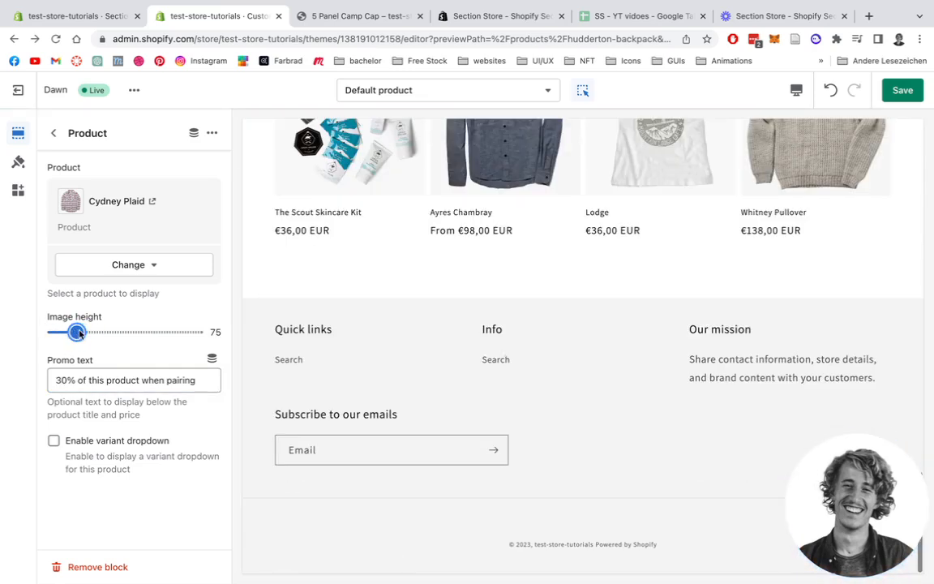
{"action": "left_click_drag", "start_coordinate": [75, 331], "coordinate": [81, 330]}
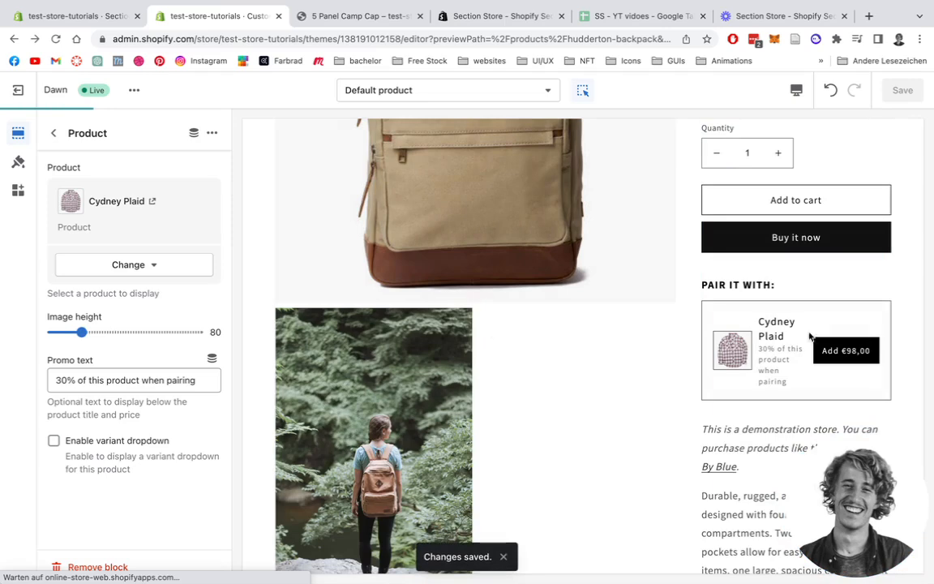
{"action": "left_click", "coordinate": [795, 201]}
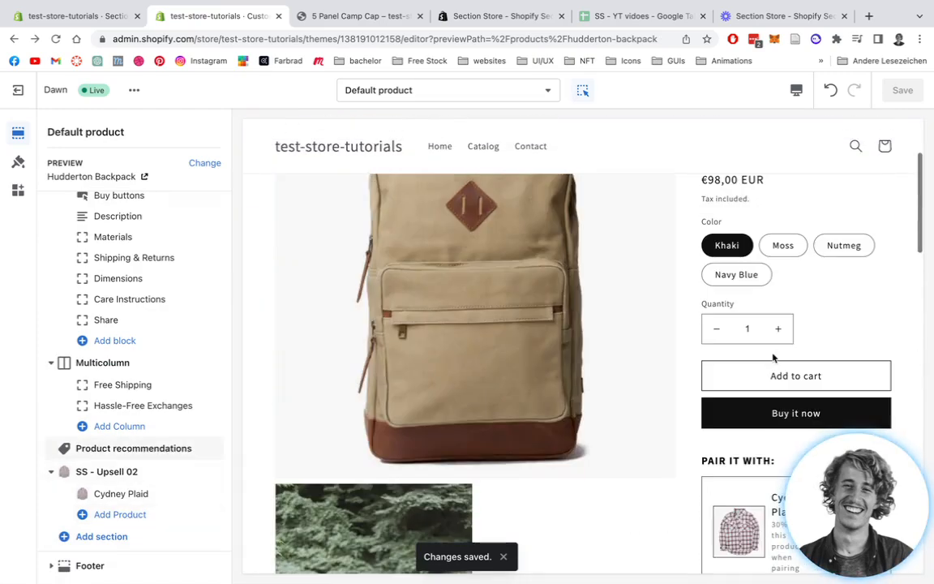
Reduce the horizontal and vertical padding of the SS - Upsell 02 box
{"action": "scroll", "scroll_direction": "down", "scroll_amount": 3}
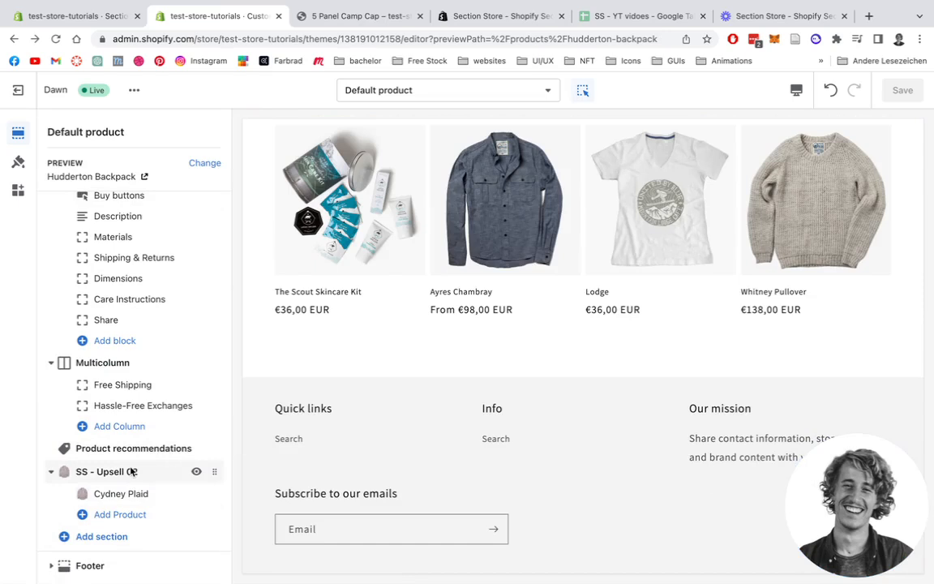
{"action": "left_click", "coordinate": [107, 470]}
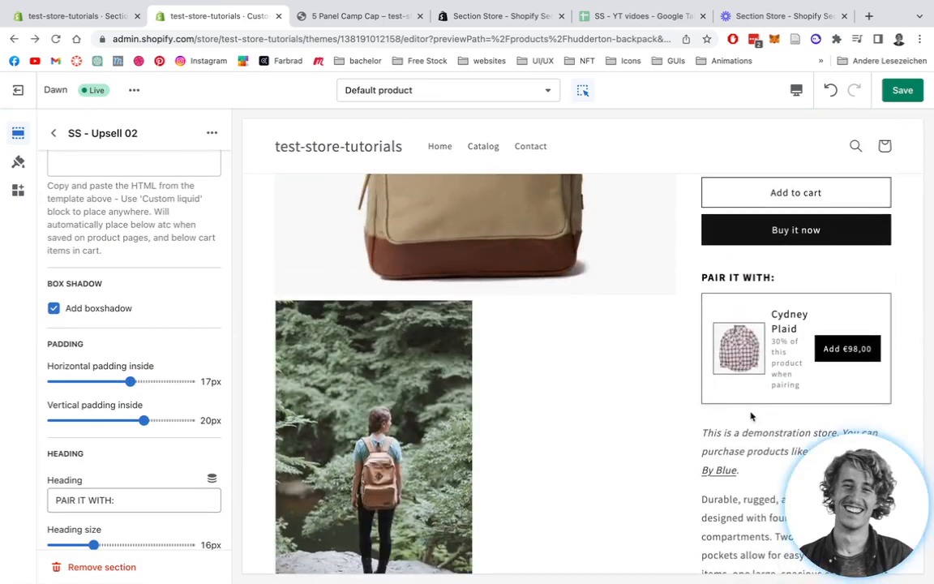
{"action": "scroll", "scroll_direction": "down", "scroll_amount": 3}
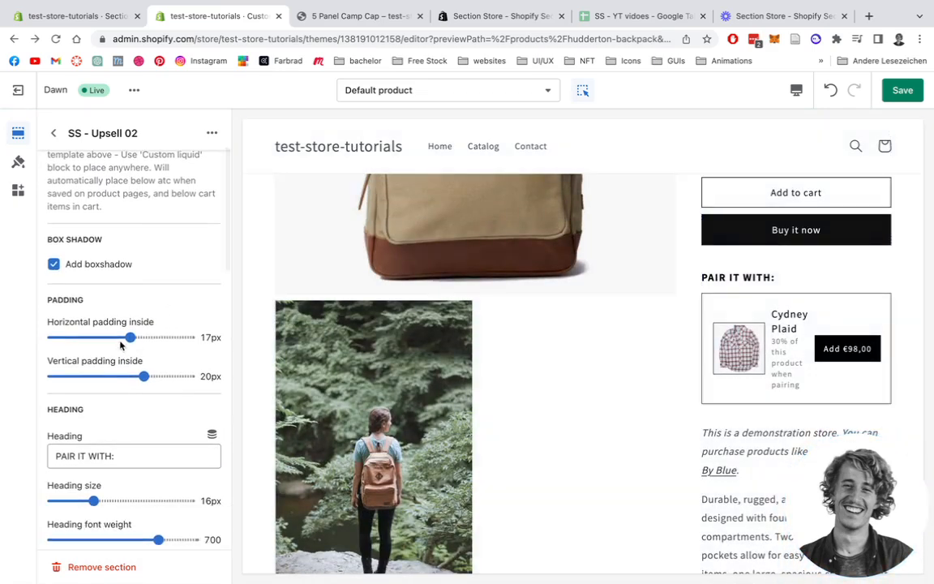
{"action": "left_click_drag", "start_coordinate": [131, 337], "coordinate": [117, 337]}
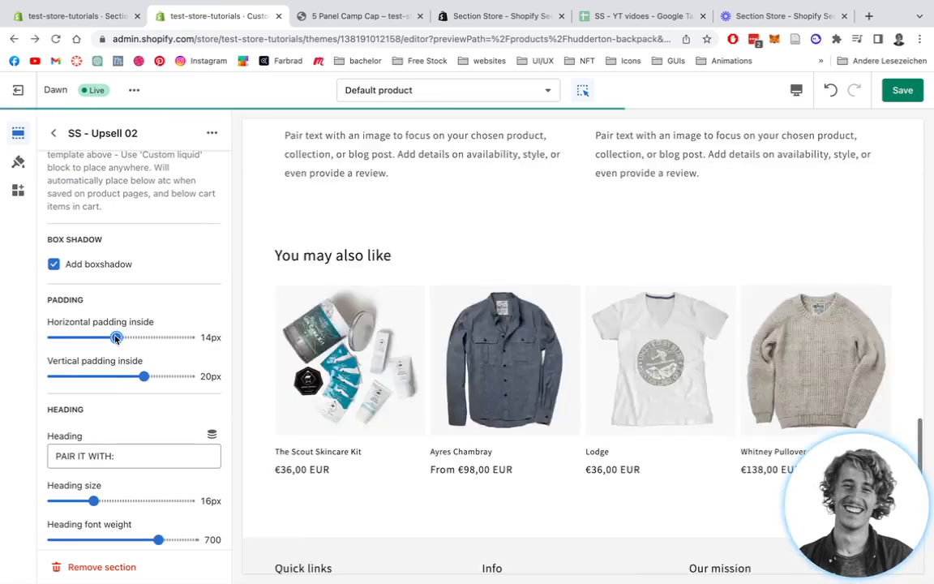
{"action": "left_click_drag", "start_coordinate": [146, 376], "coordinate": [126, 376]}
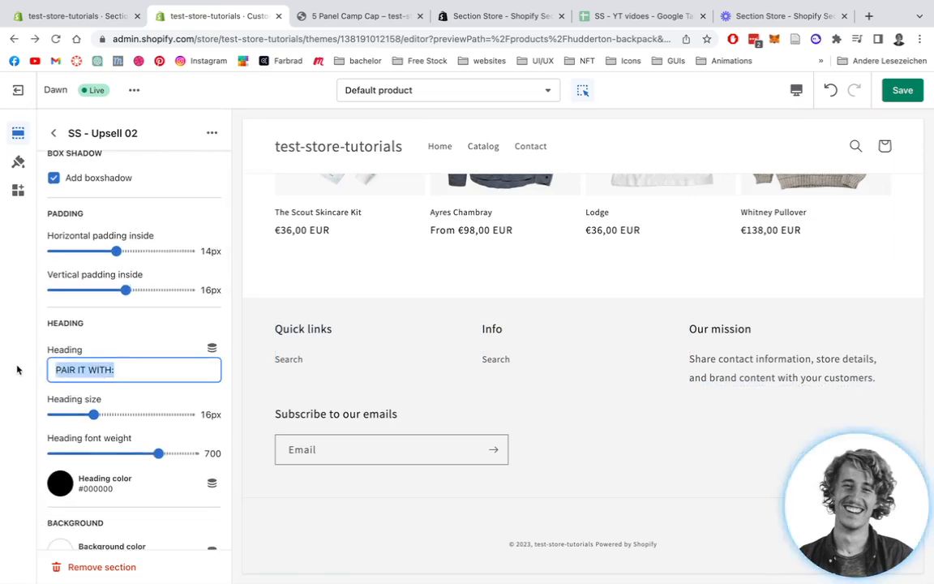
Set the heading to 'CHECK THIS OUT' in orange #FFA500, adjust its size, and save
{"action": "type", "text": "CHECK THIS OUT"}
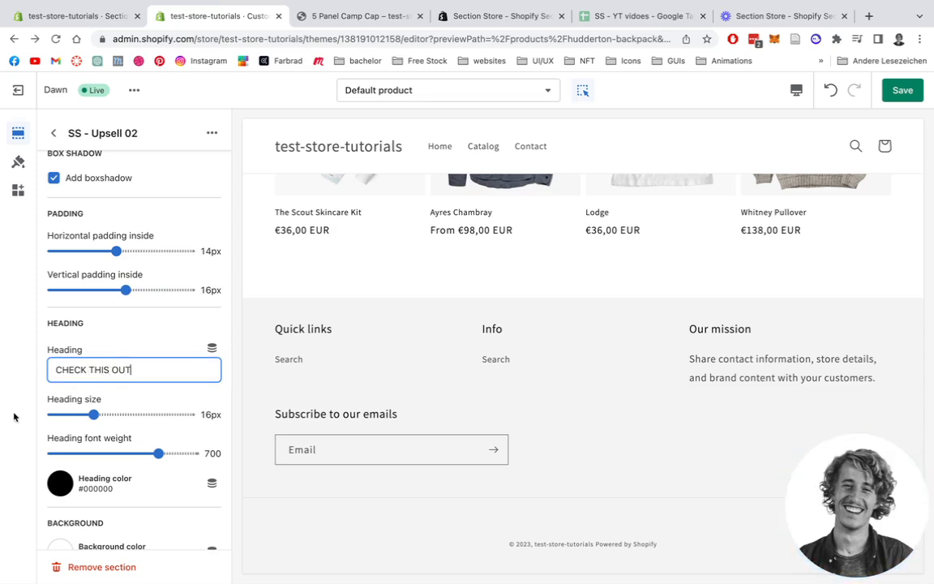
{"action": "left_click_drag", "start_coordinate": [94, 415], "coordinate": [88, 415]}
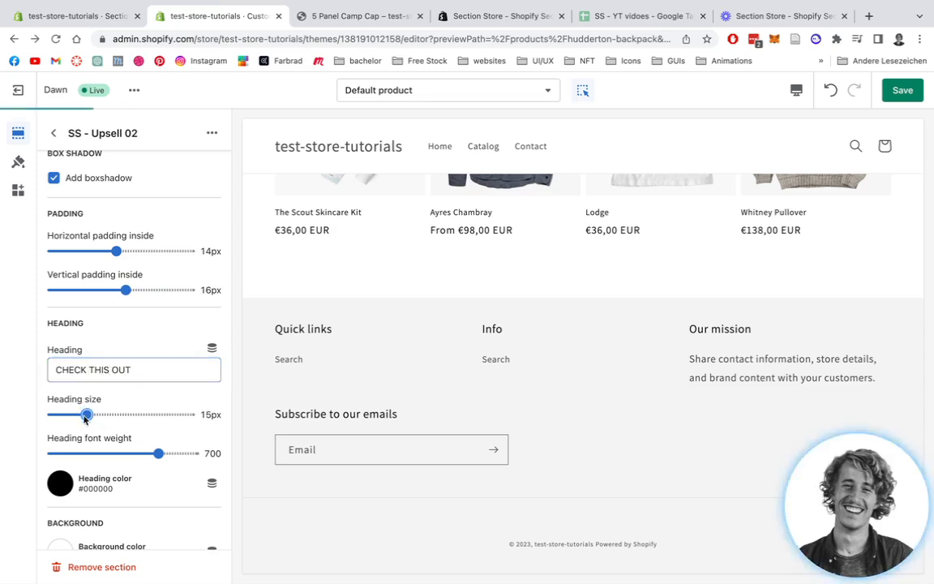
{"action": "left_click_drag", "start_coordinate": [159, 454], "coordinate": [124, 454]}
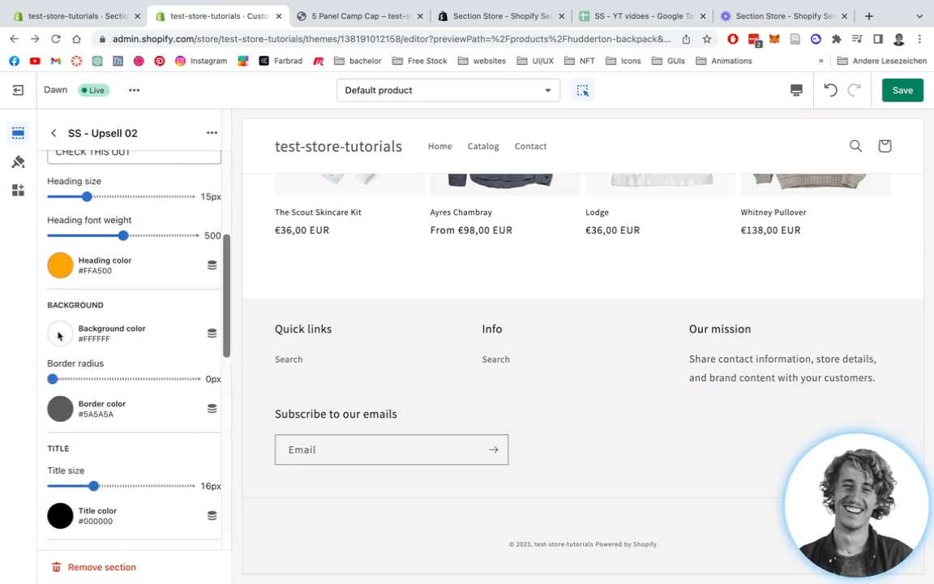
{"action": "left_click", "coordinate": [58, 334]}
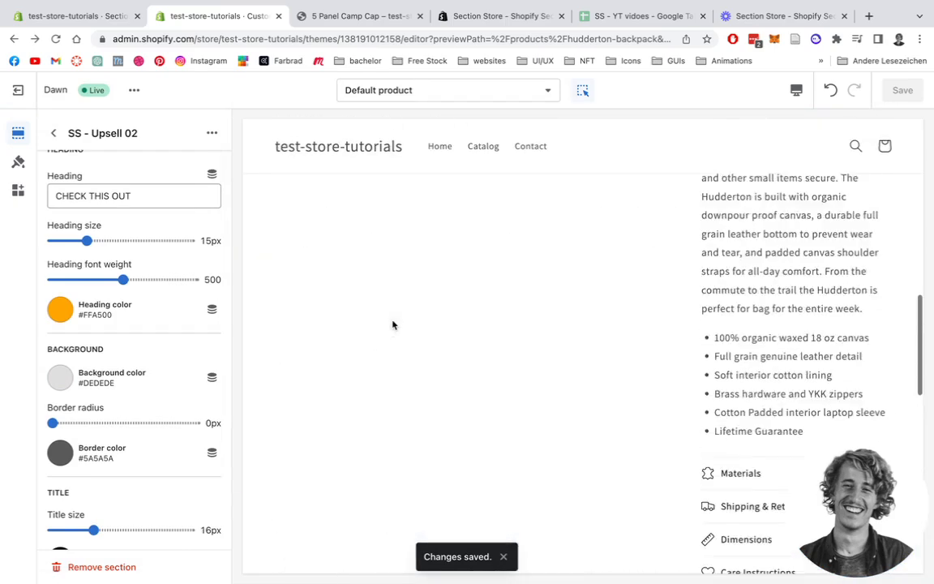
Set the upsell product title colour to dark grey #505050
{"action": "scroll", "scroll_direction": "down", "scroll_amount": 3}
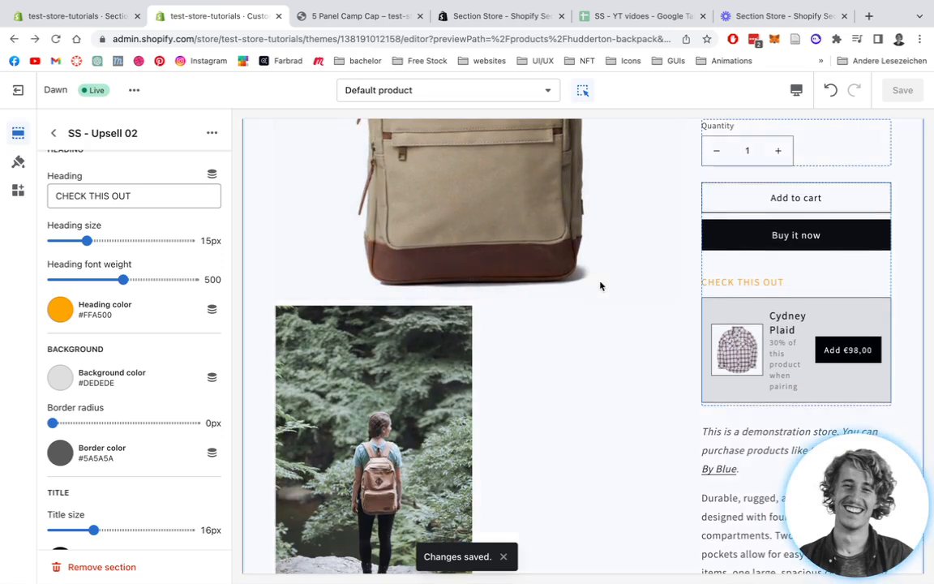
{"action": "scroll", "scroll_direction": "down", "scroll_amount": 3}
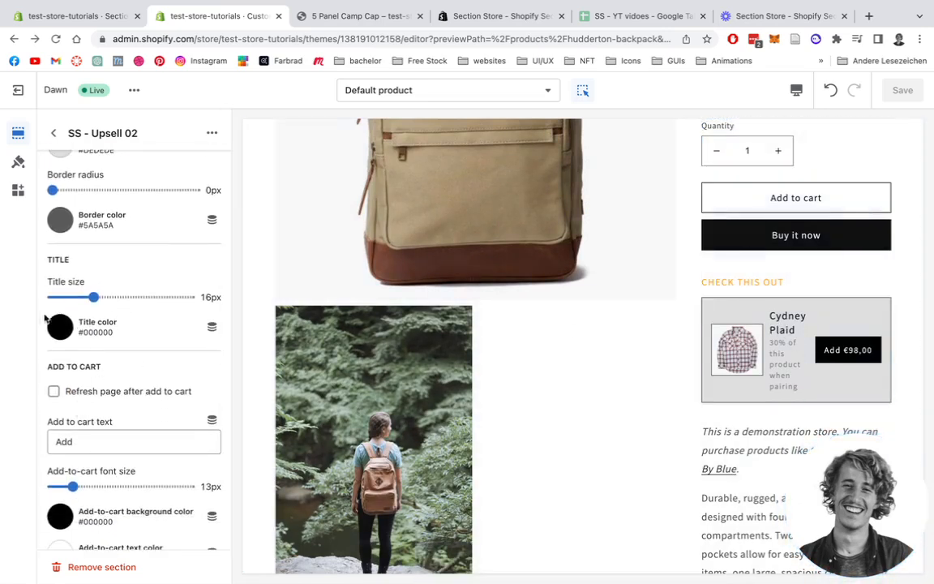
{"action": "left_click", "coordinate": [58, 331]}
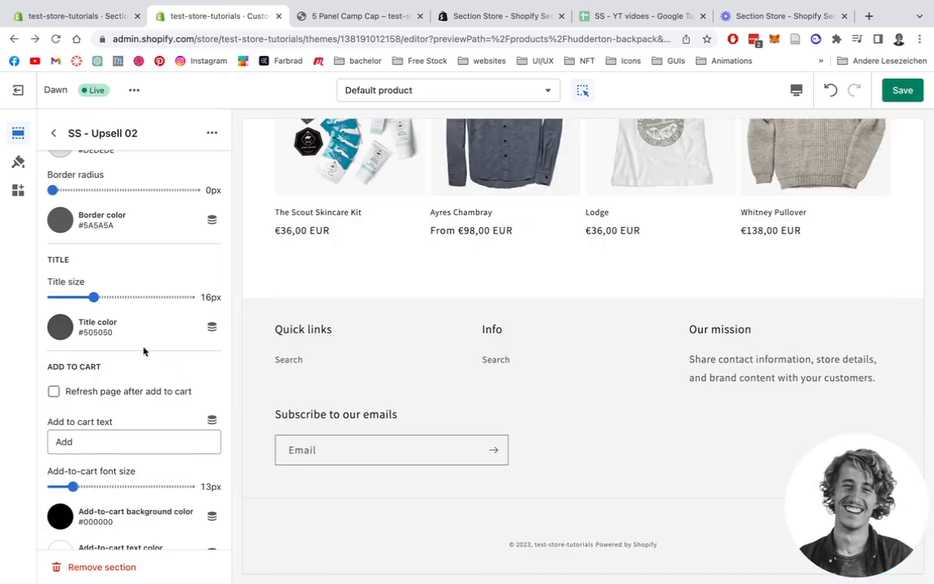
{"action": "scroll", "scroll_direction": "down", "scroll_amount": 3}
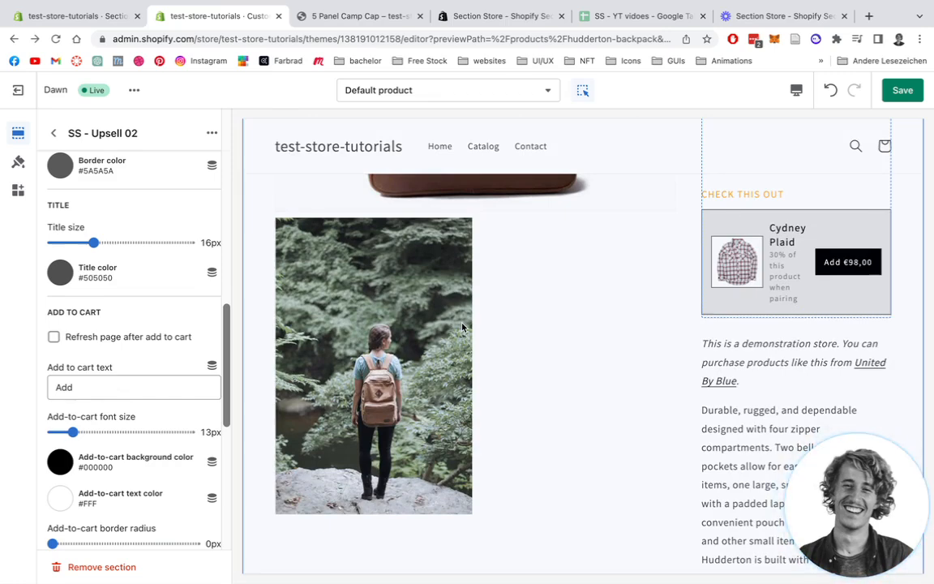
{"action": "scroll", "scroll_direction": "down", "scroll_amount": 3}
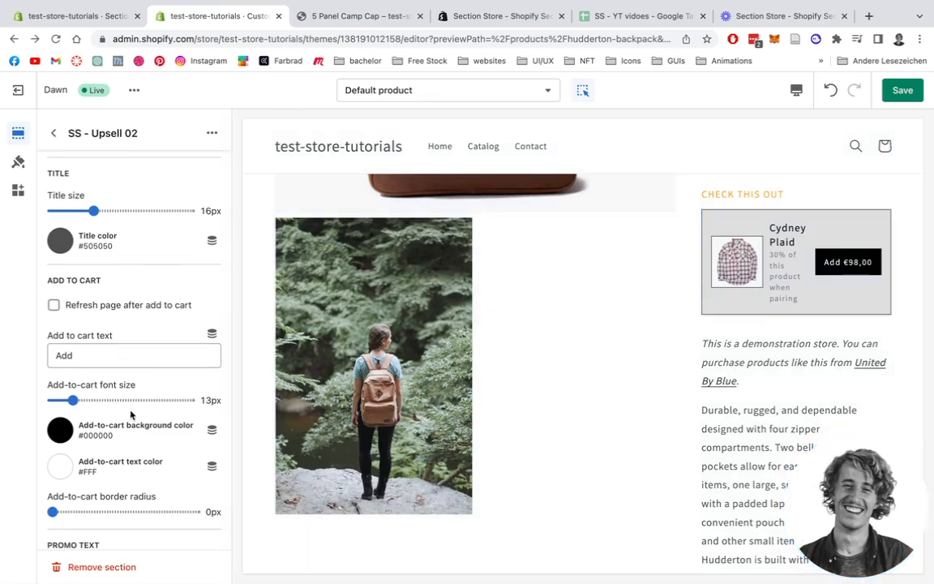
{"action": "scroll", "scroll_direction": "down", "scroll_amount": 3}
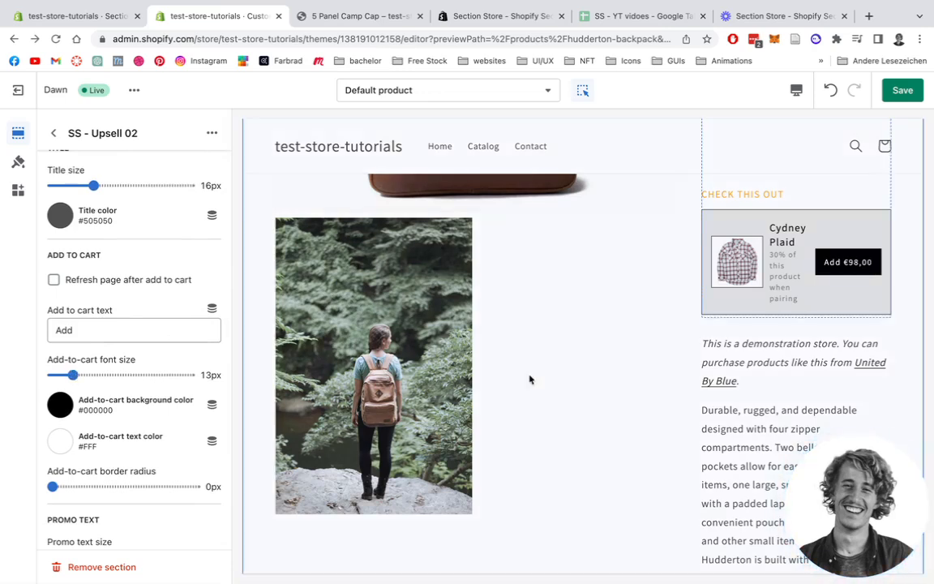
Give the add button 11px text, a #2AFF00 green background and 4px border radius
{"action": "left_click_drag", "start_coordinate": [71, 375], "coordinate": [59, 375]}
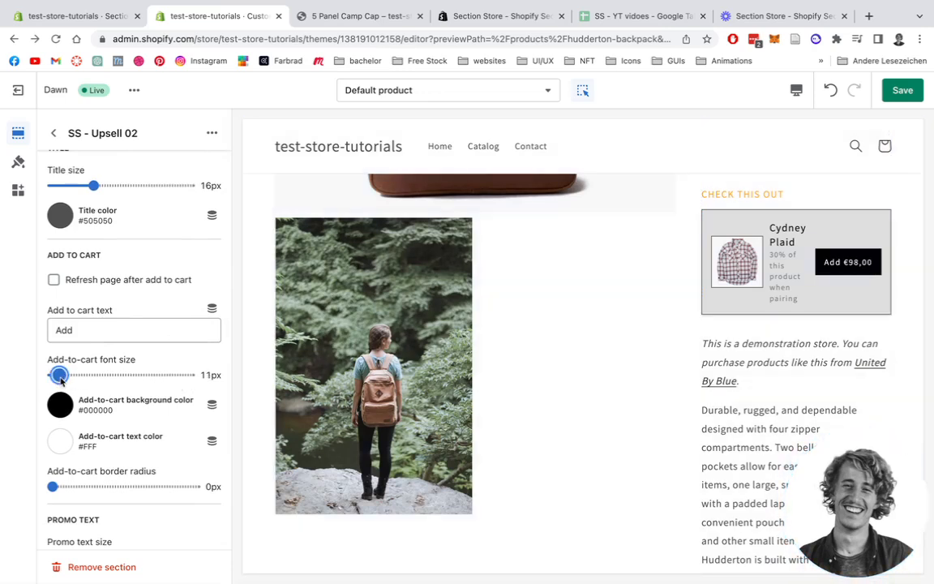
{"action": "left_click", "coordinate": [59, 405]}
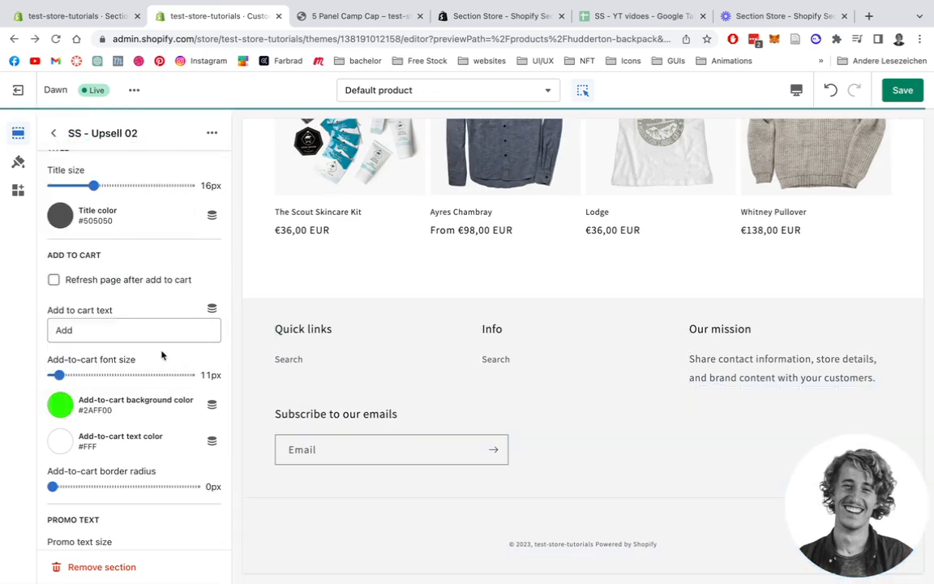
{"action": "scroll", "scroll_direction": "down", "scroll_amount": 3}
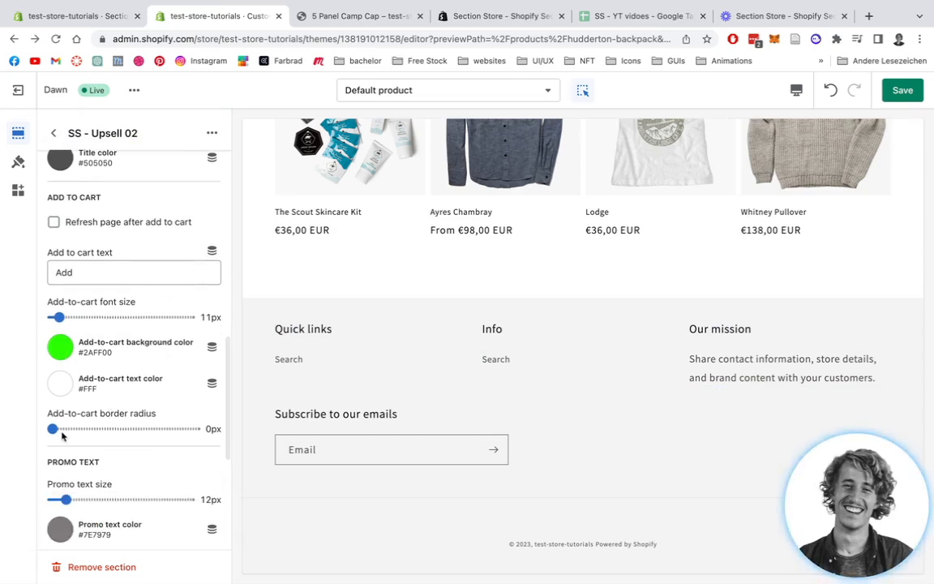
{"action": "left_click_drag", "start_coordinate": [52, 428], "coordinate": [63, 395]}
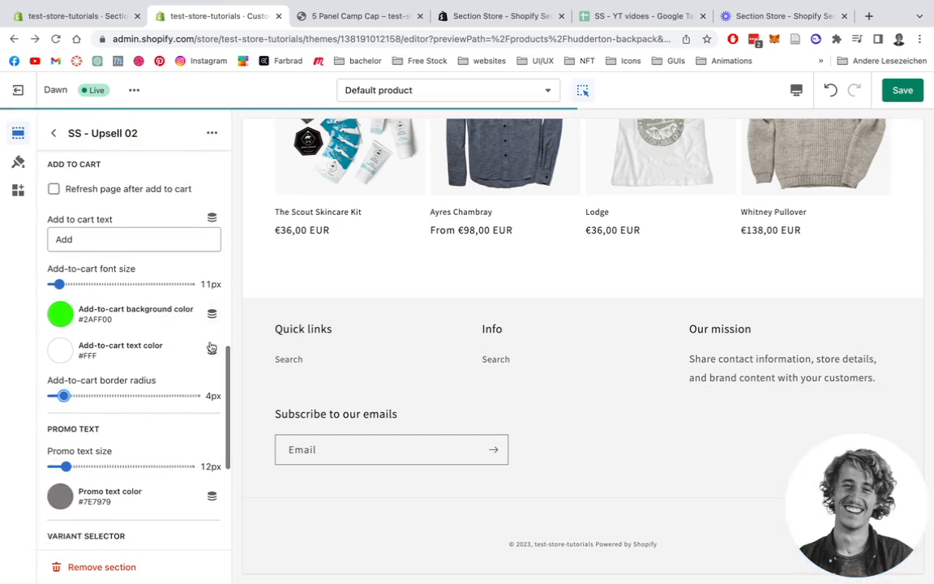
{"action": "scroll", "scroll_direction": "down", "scroll_amount": 3}
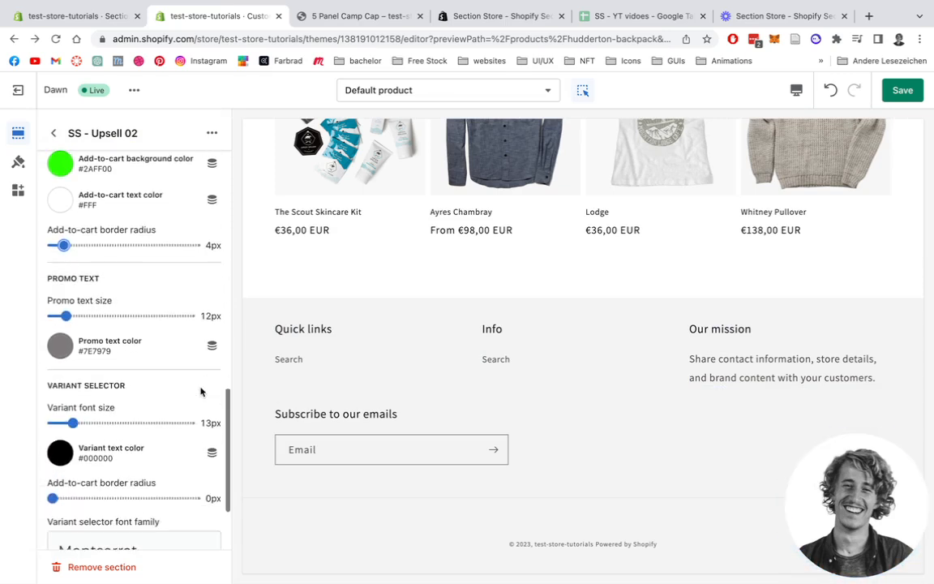
{"action": "scroll", "scroll_direction": "down", "scroll_amount": 3}
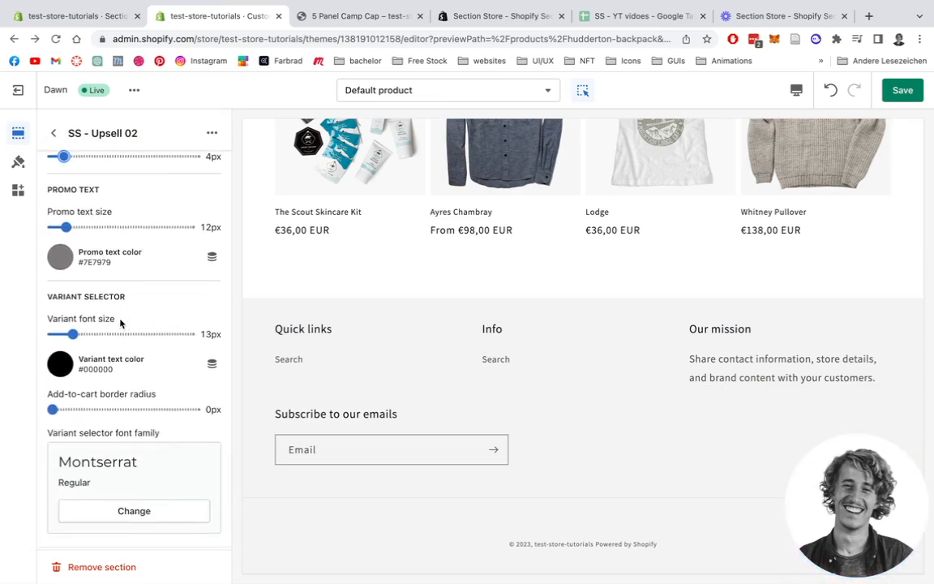
{"action": "mouse_move", "coordinate": [561, 338]}
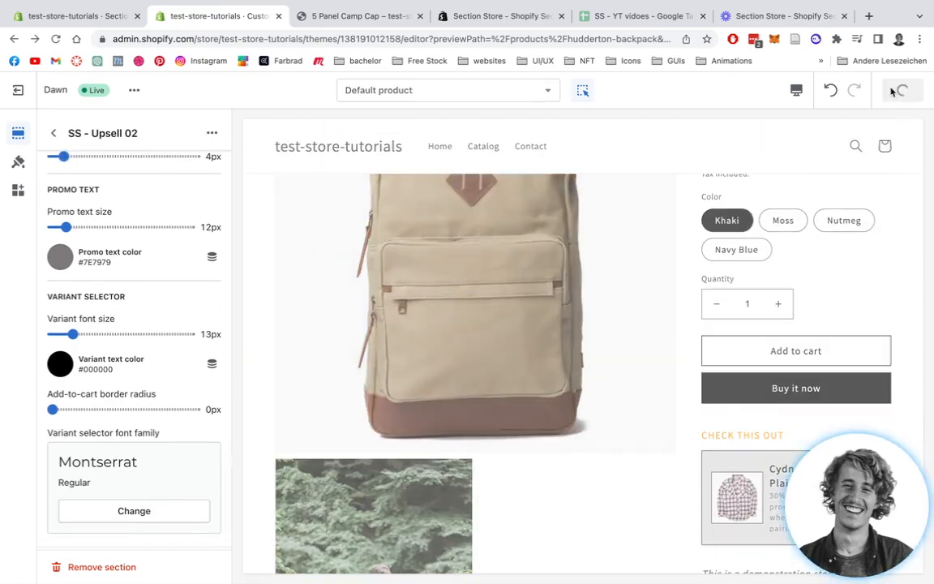
Check the green upsell button in the product preview, then load the Cart template
{"action": "scroll", "scroll_direction": "down", "scroll_amount": 3}
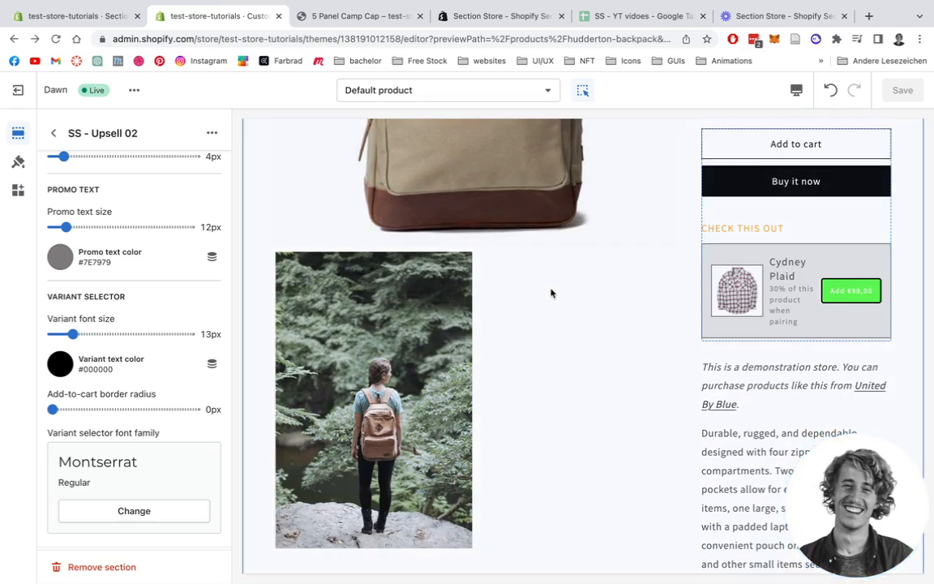
{"action": "scroll", "scroll_direction": "down", "scroll_amount": 3}
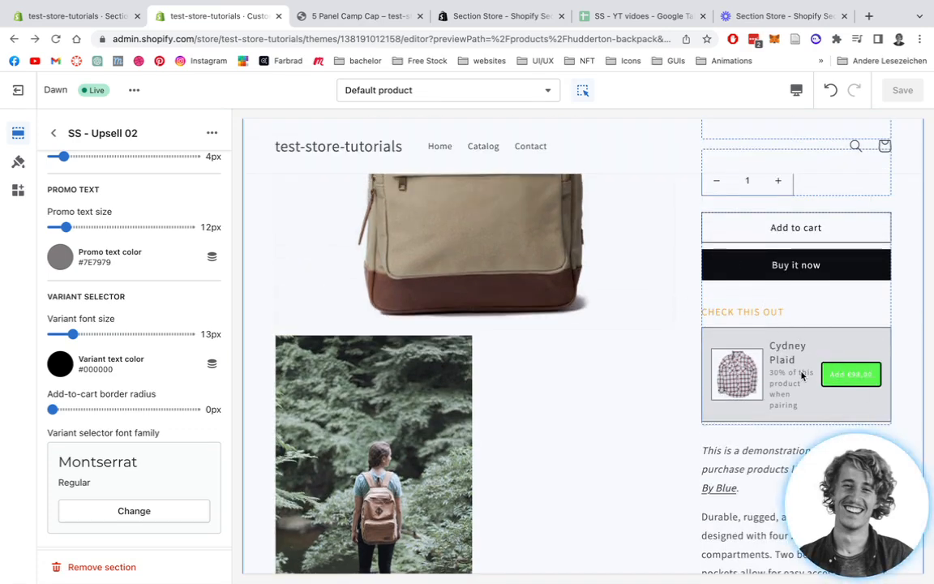
{"action": "left_click", "coordinate": [448, 91]}
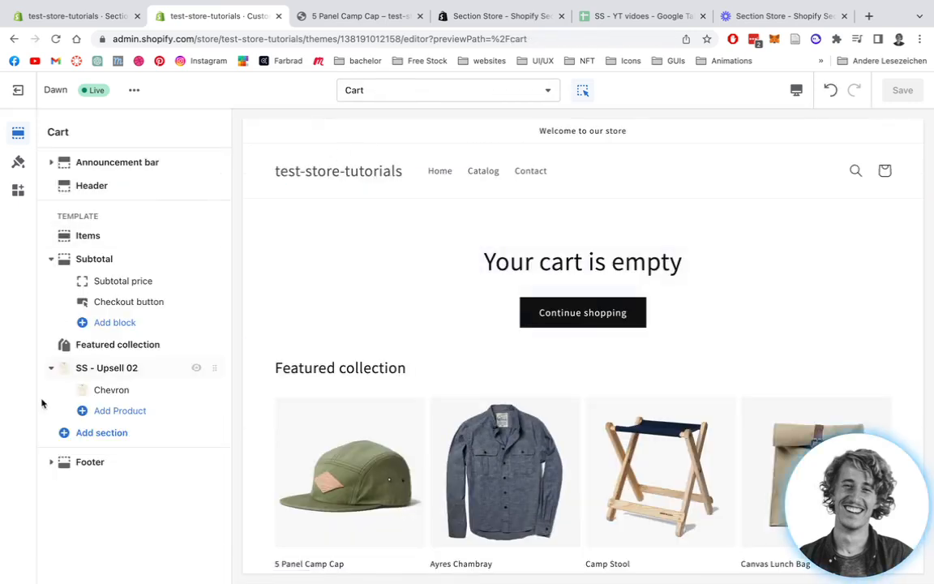
View the Dawn theme's live storefront via the ••• menu
{"action": "scroll", "scroll_direction": "down", "scroll_amount": 3}
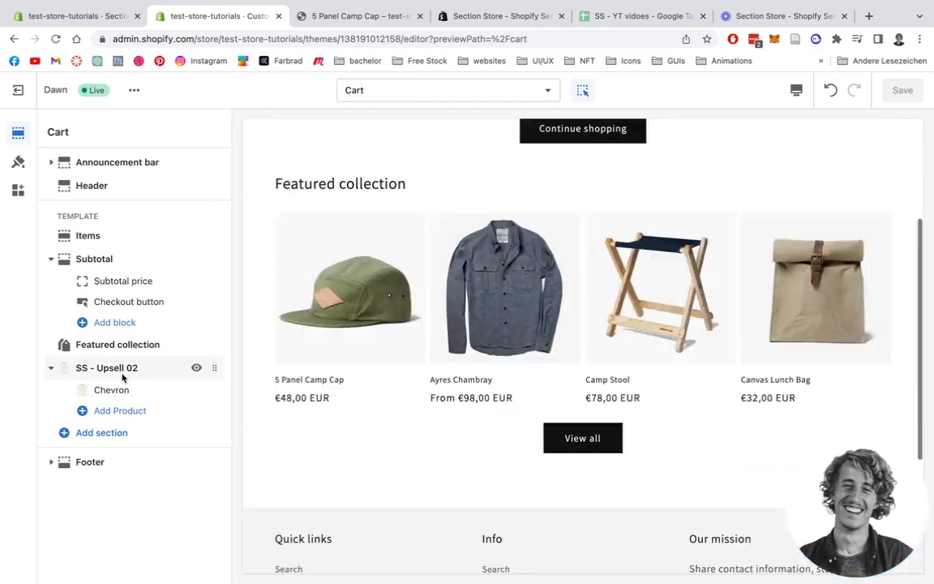
{"action": "left_click", "coordinate": [133, 91]}
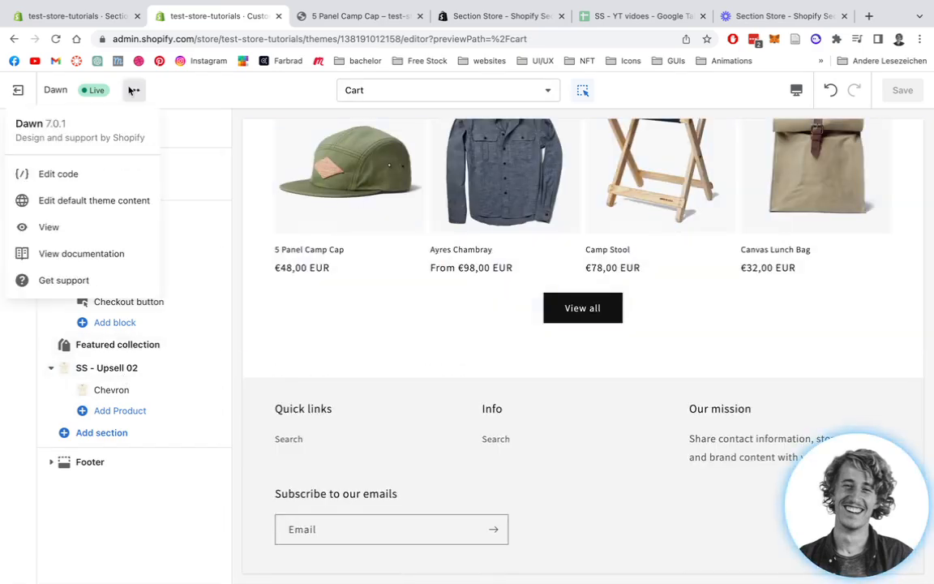
{"action": "mouse_move", "coordinate": [49, 227]}
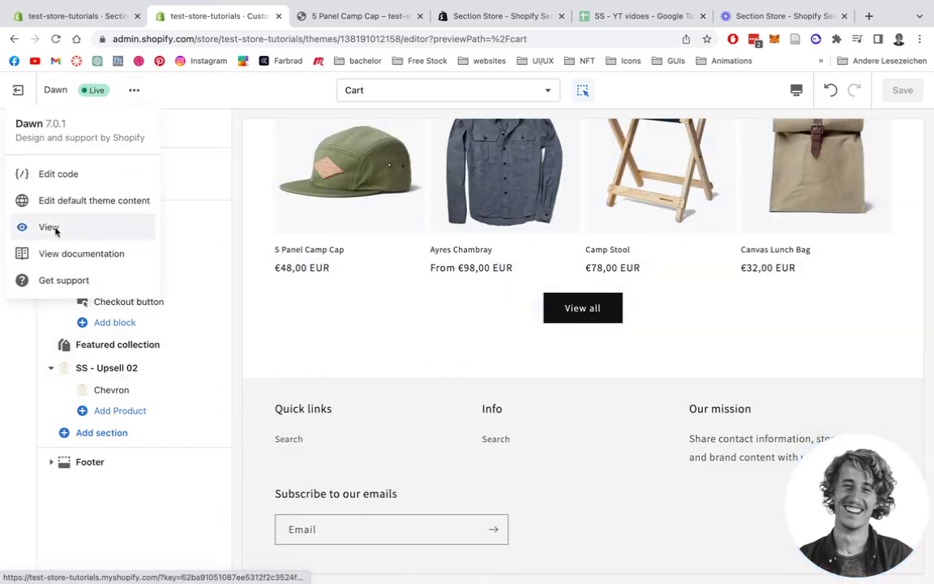
{"action": "left_click", "coordinate": [49, 227]}
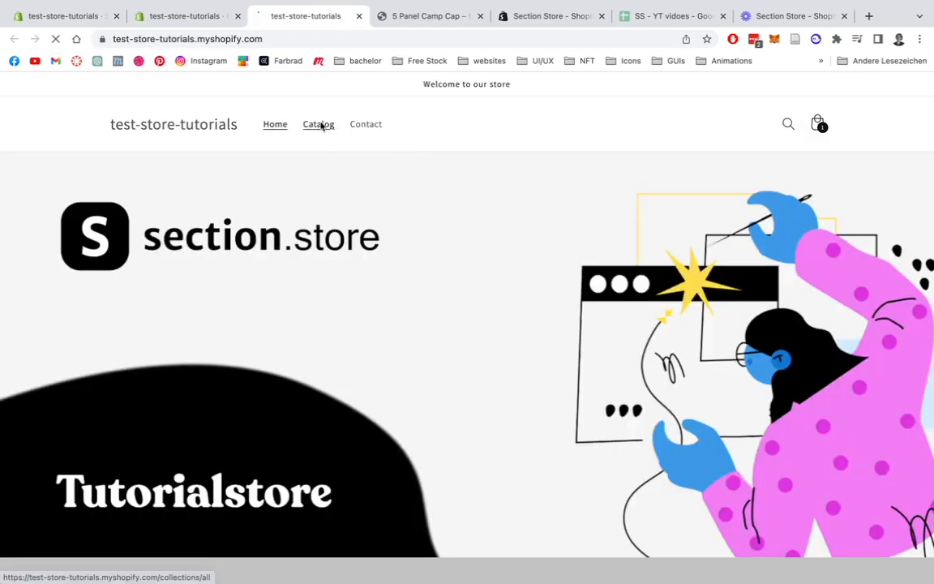
Add Ayres Chambray from the Catalog to the cart and view the cart with its Chevron upsell
{"action": "left_click", "coordinate": [318, 124]}
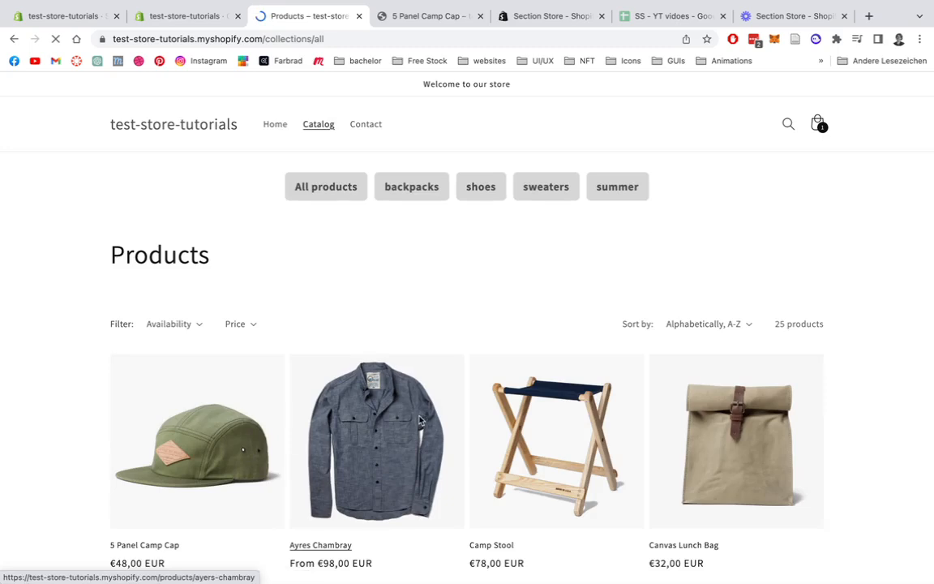
{"action": "left_click", "coordinate": [376, 441]}
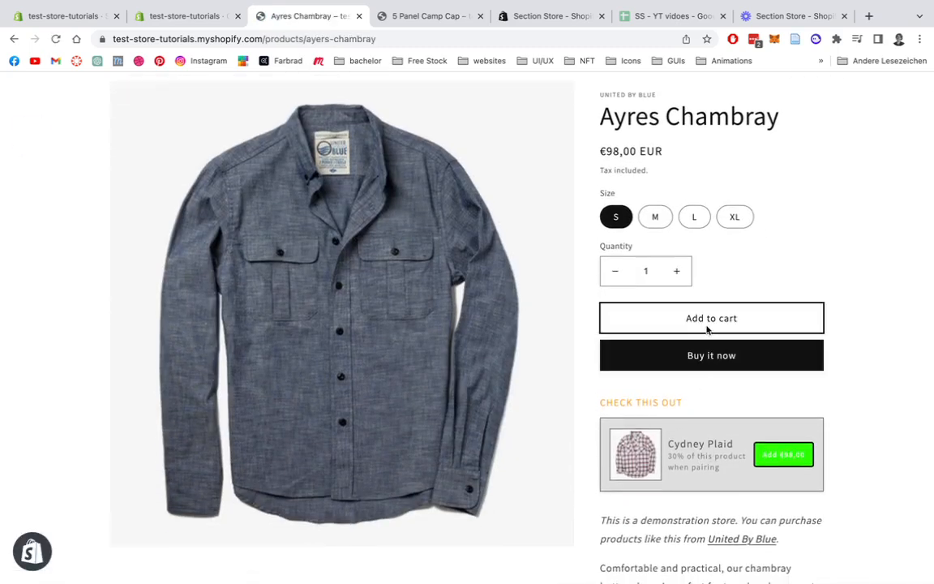
{"action": "left_click", "coordinate": [710, 317]}
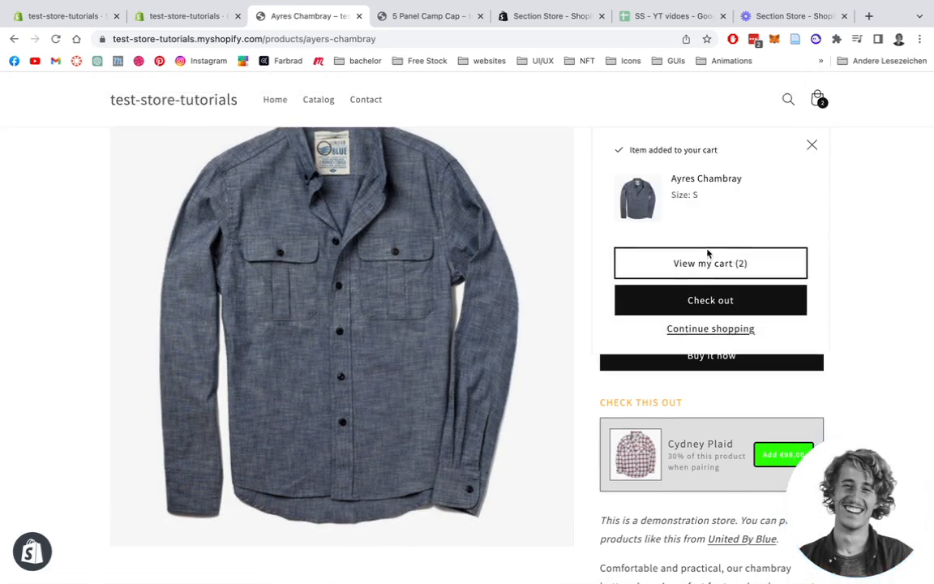
{"action": "left_click", "coordinate": [710, 263]}
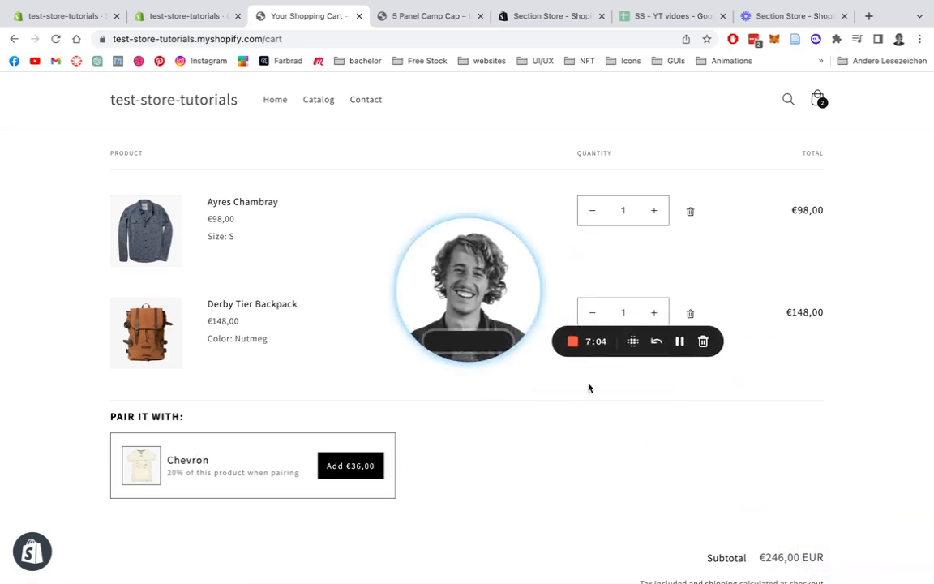
{"action": "mouse_move", "coordinate": [614, 423]}
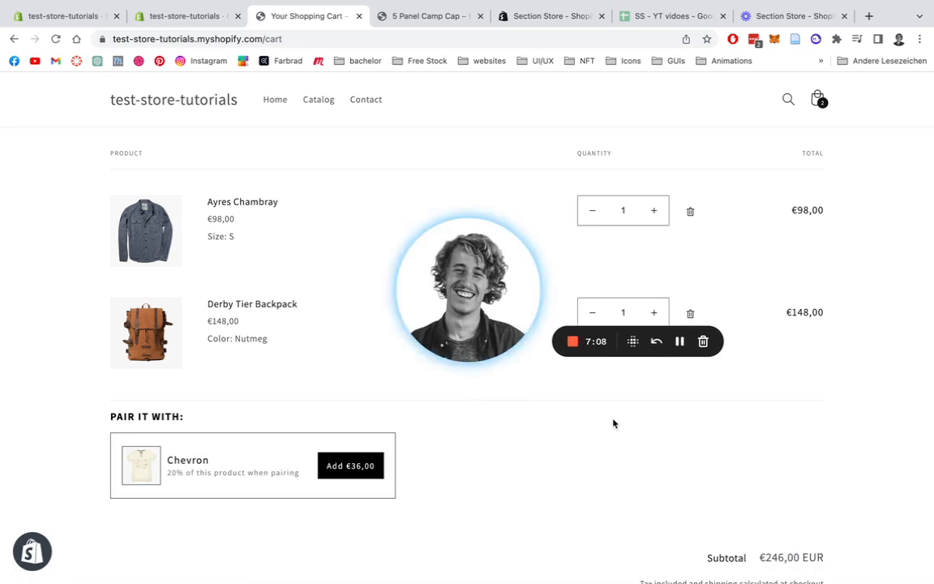
{"action": "mouse_move", "coordinate": [571, 341]}
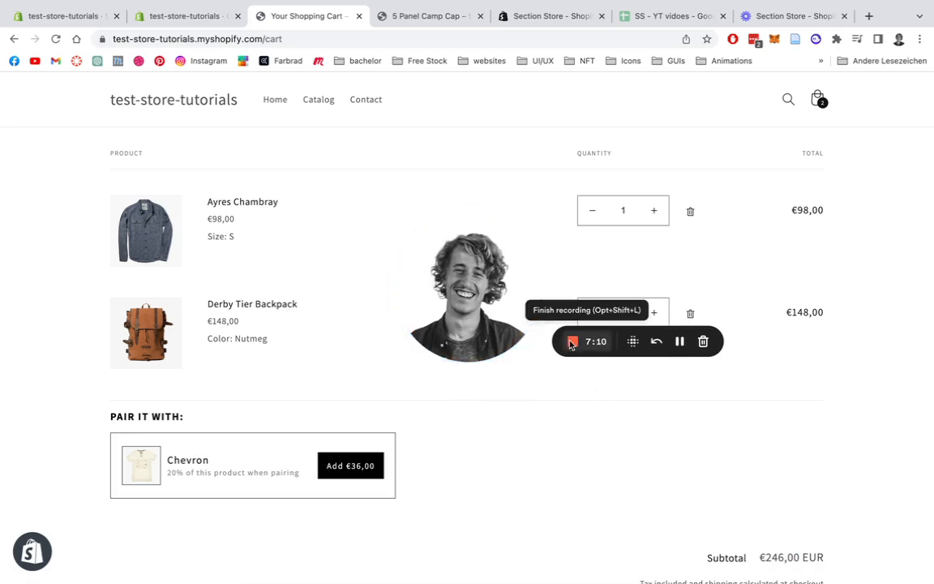